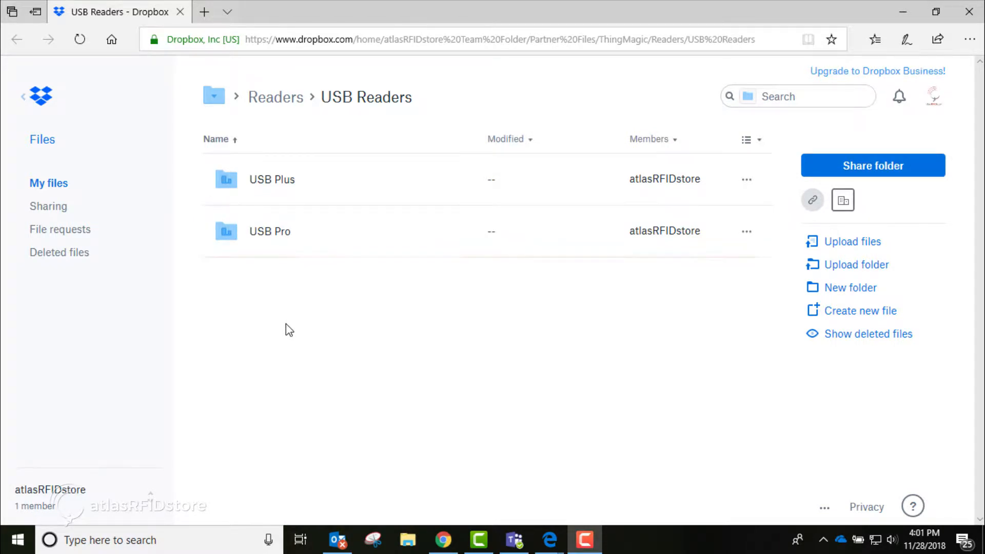
# Step: Preview FTDI-driver (1).zip inside the USB Pro folder on Dropbox
pyautogui.click(270, 231)
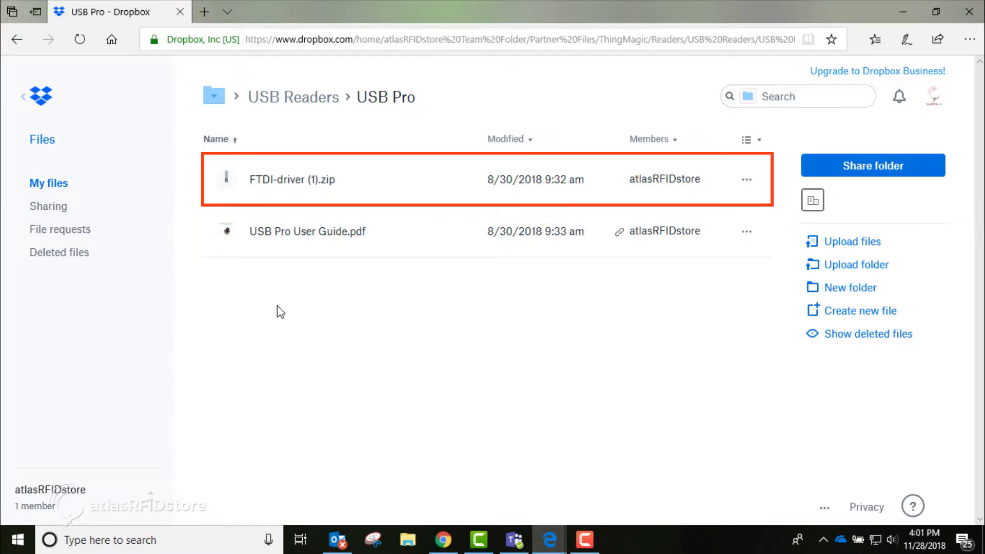
pyautogui.moveTo(282, 186)
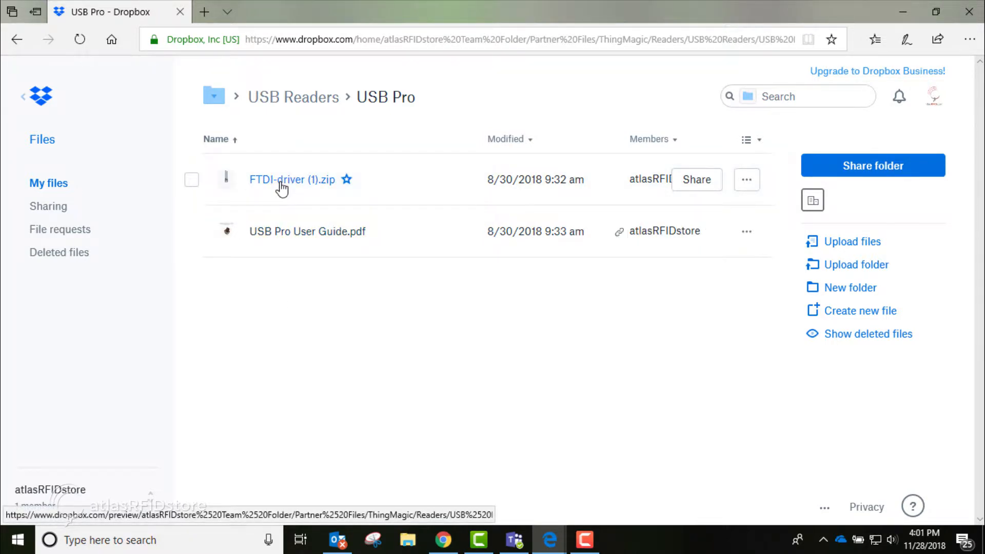
pyautogui.click(292, 180)
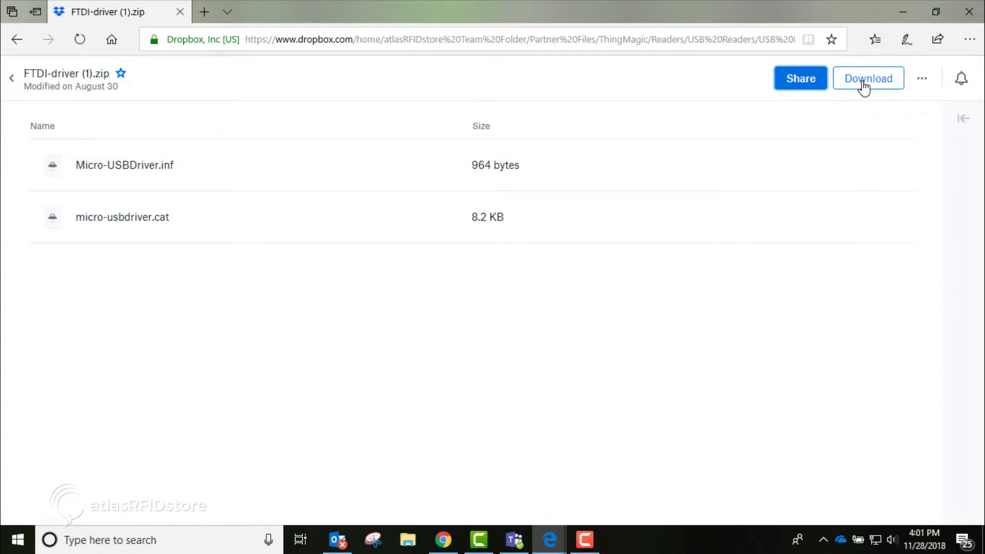
# Step: Download FTDI-driver (1).zip via Save as into the FTDI-driver (1) folder under USB Pro
pyautogui.click(868, 78)
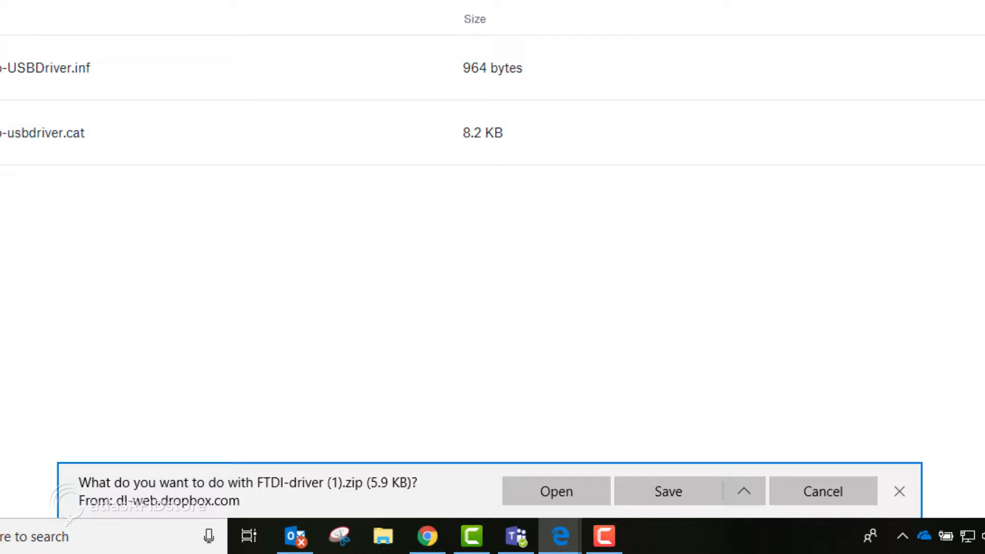
pyautogui.moveTo(800, 432)
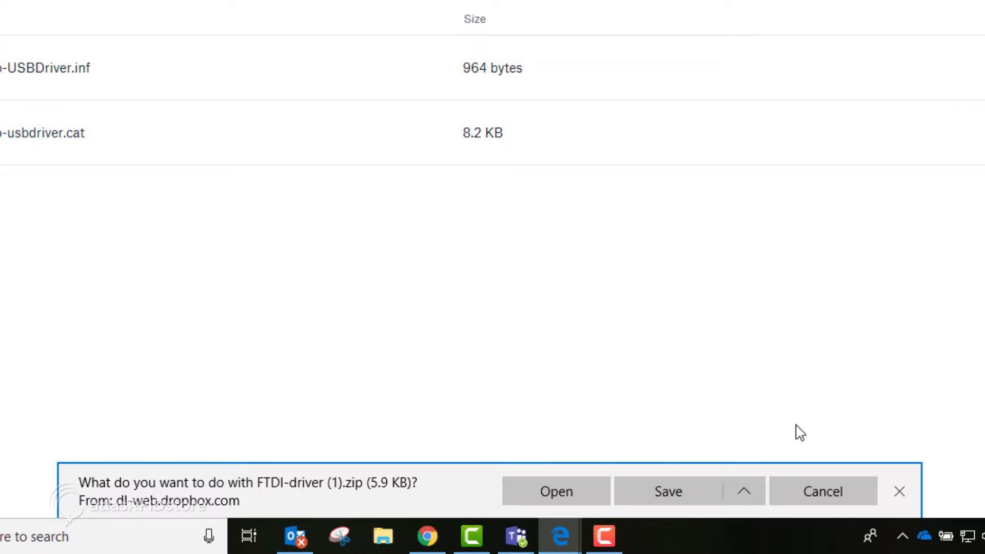
pyautogui.click(743, 491)
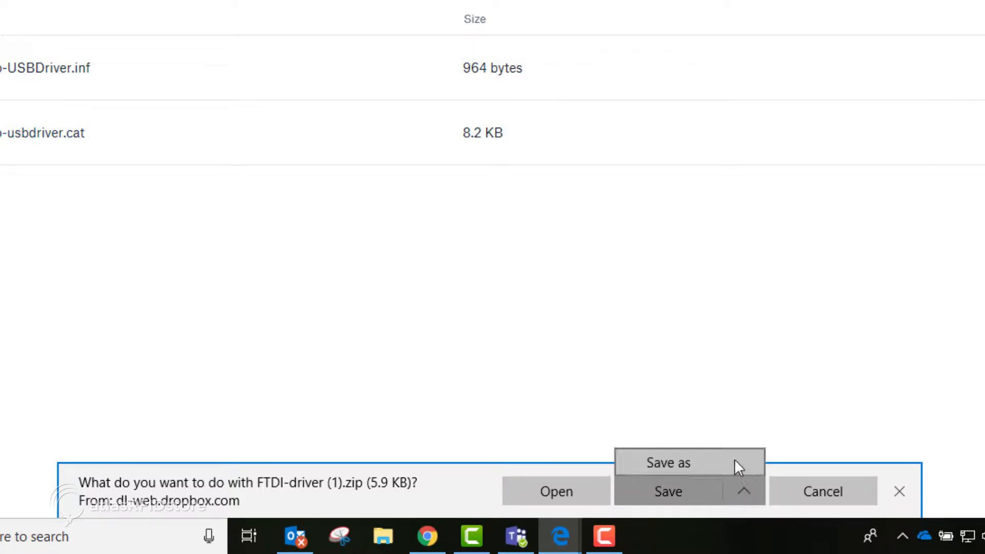
pyautogui.click(668, 463)
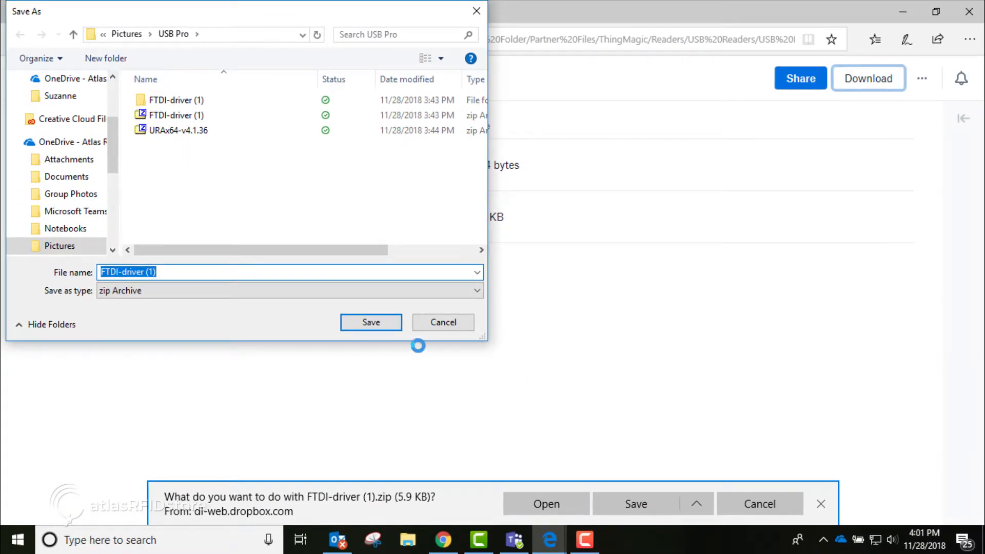
pyautogui.doubleClick(174, 99)
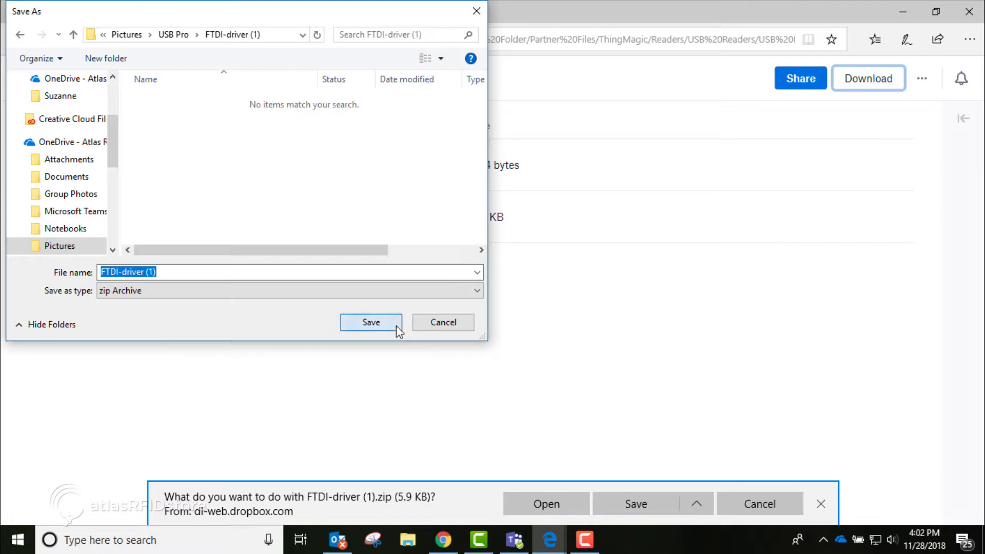
pyautogui.click(371, 322)
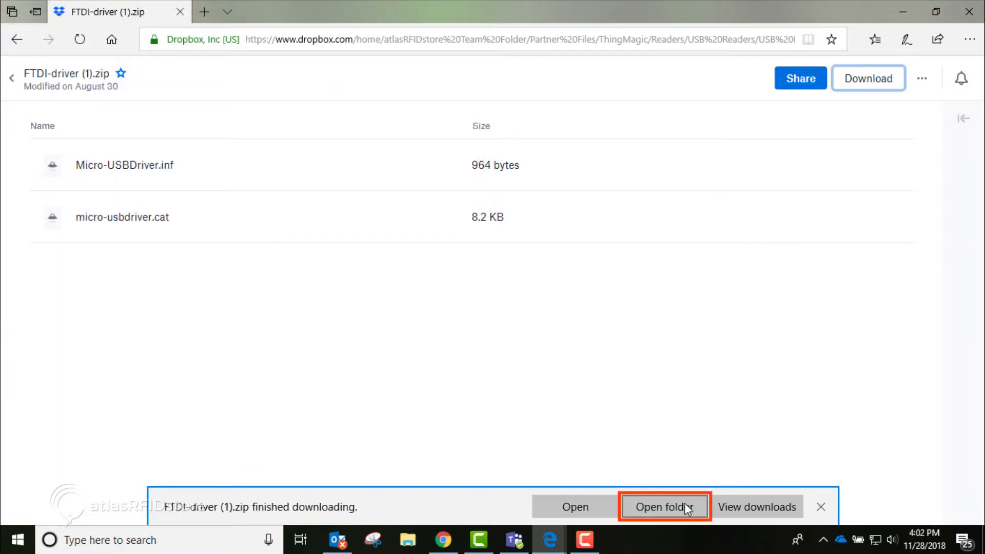
pyautogui.moveTo(702, 514)
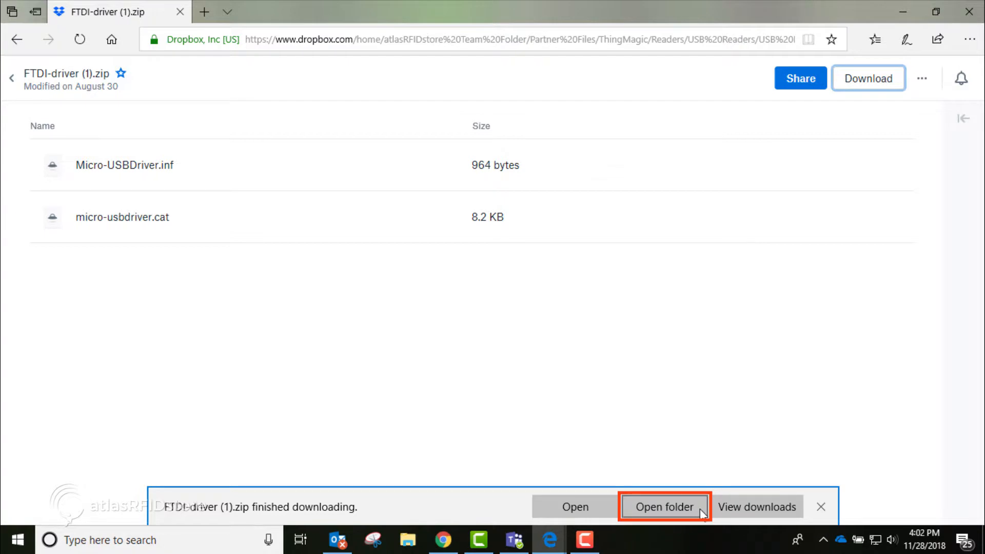
# Step: Extract the downloaded archive with 7-Zip into its own FTDI-driver (1) folder
pyautogui.click(664, 506)
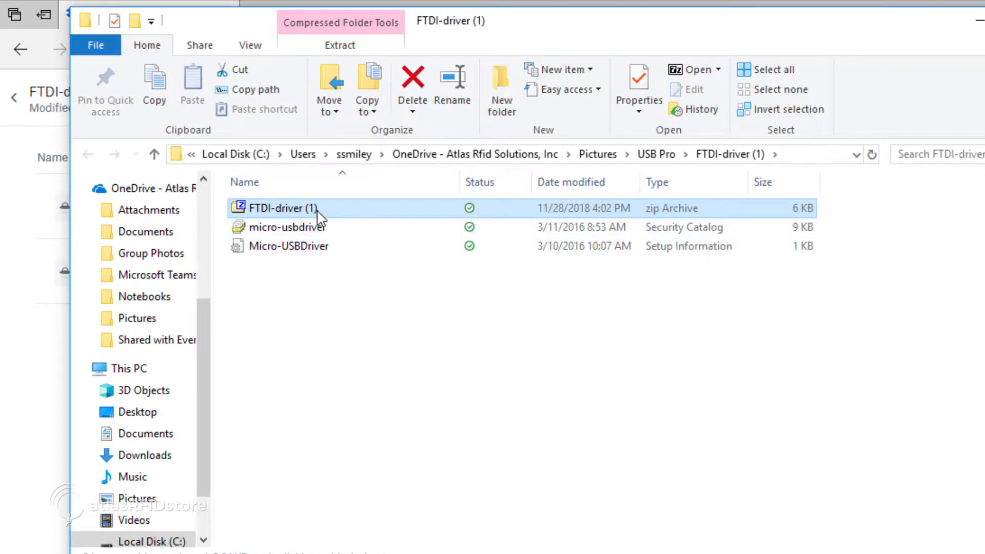
pyautogui.rightClick(283, 208)
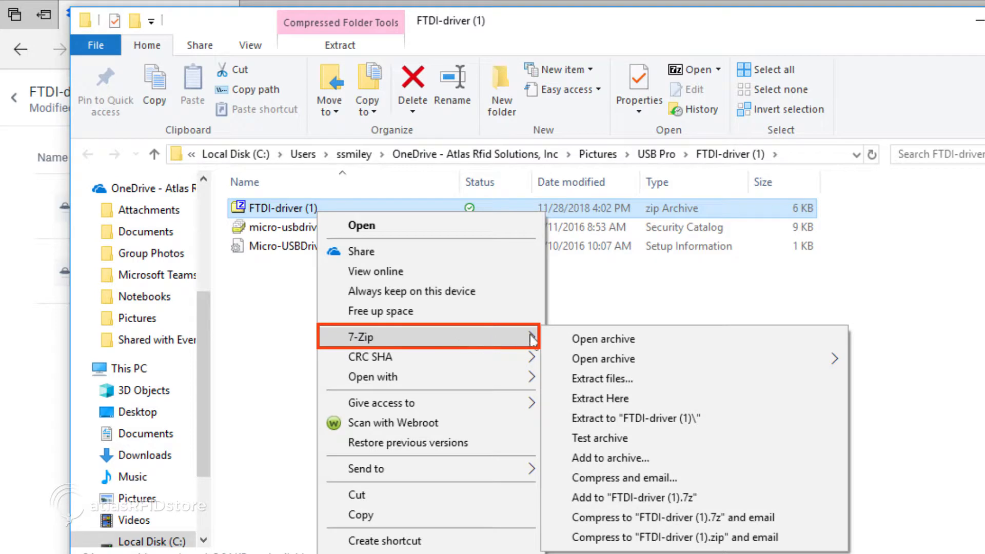
pyautogui.moveTo(729, 429)
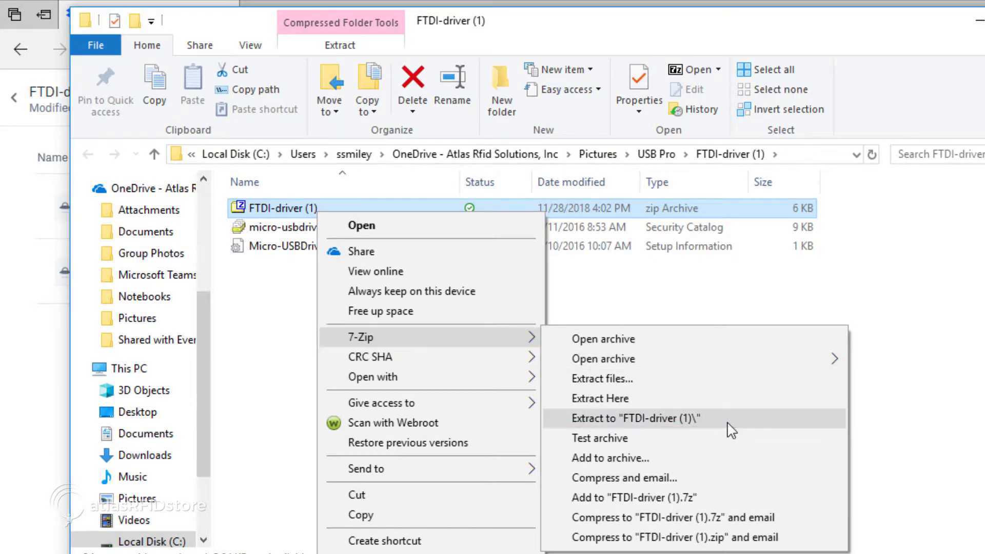
pyautogui.click(636, 418)
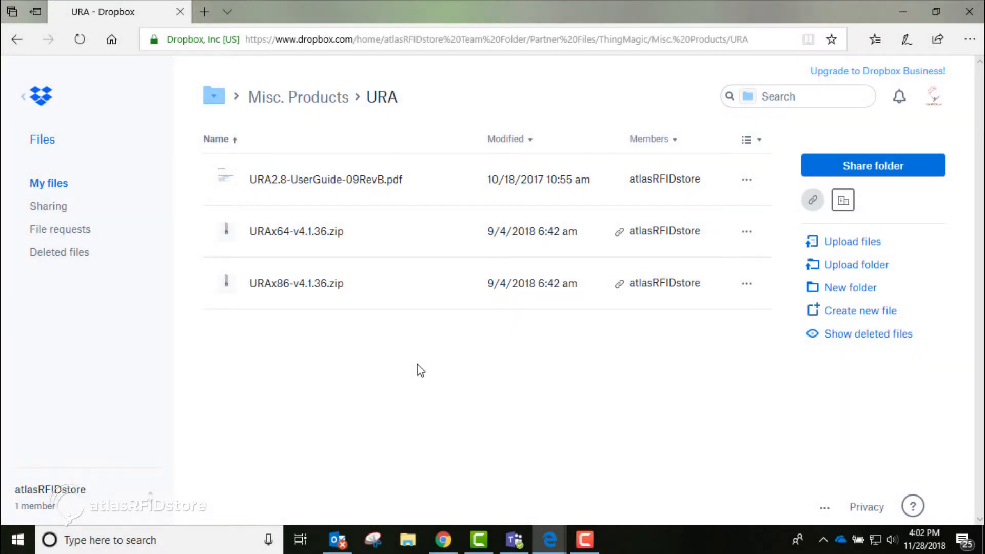
# Step: Preview URAx64-v4.1.36.zip in the Dropbox URA folder, showing URAx64 v4.1.36.exe
pyautogui.click(325, 178)
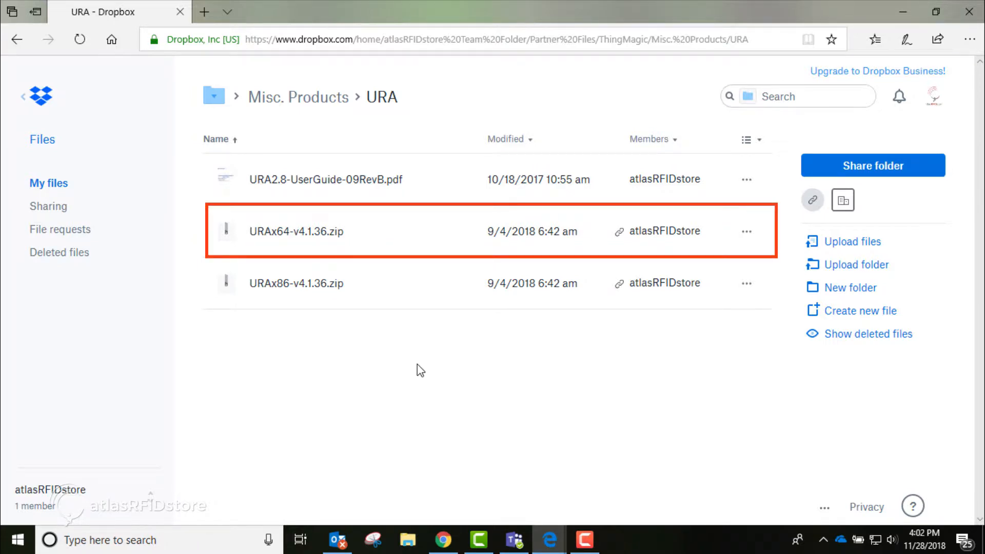
pyautogui.moveTo(318, 239)
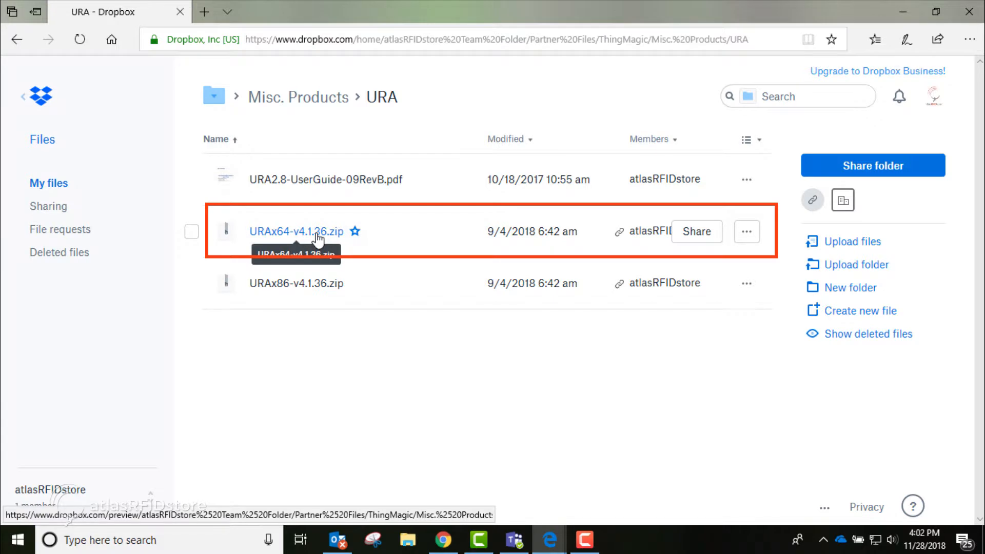
pyautogui.click(295, 231)
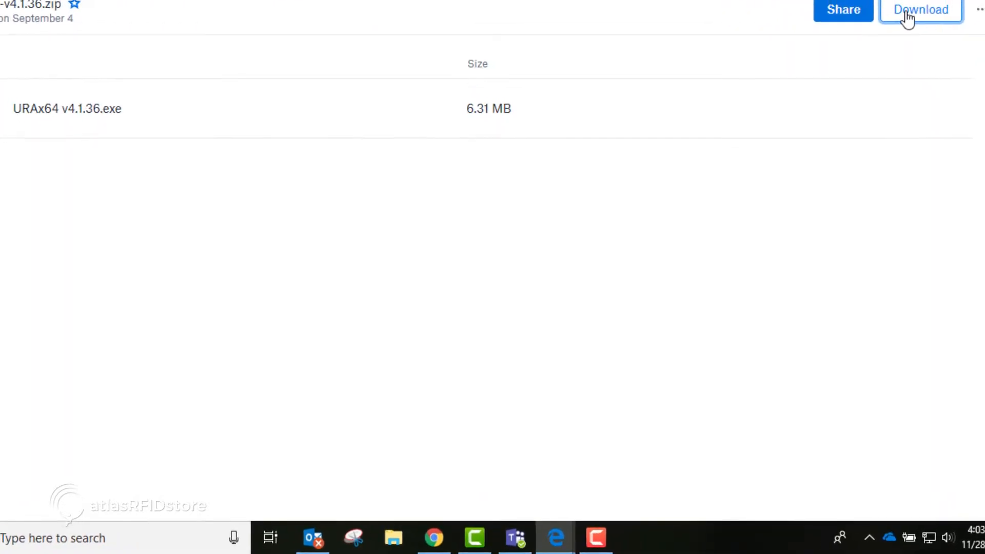
# Step: Download URAx64-v4.1.36.zip via Save as into the FTDI-driver (1) folder
pyautogui.click(919, 9)
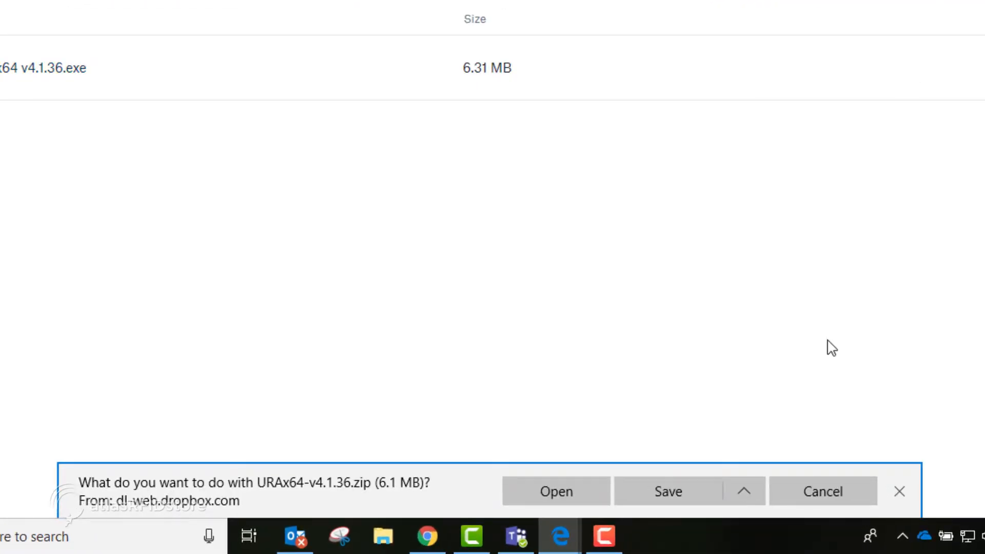
pyautogui.click(743, 491)
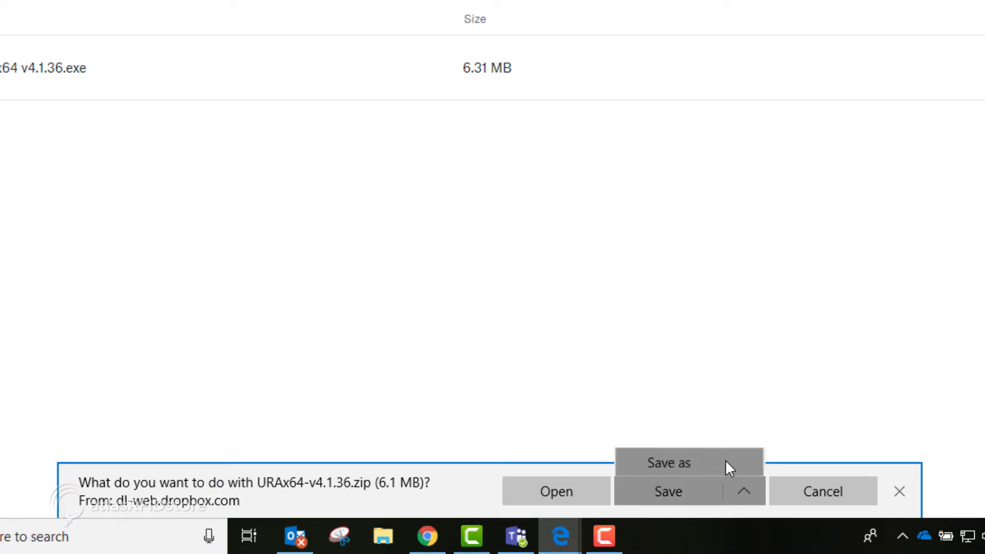
pyautogui.click(668, 463)
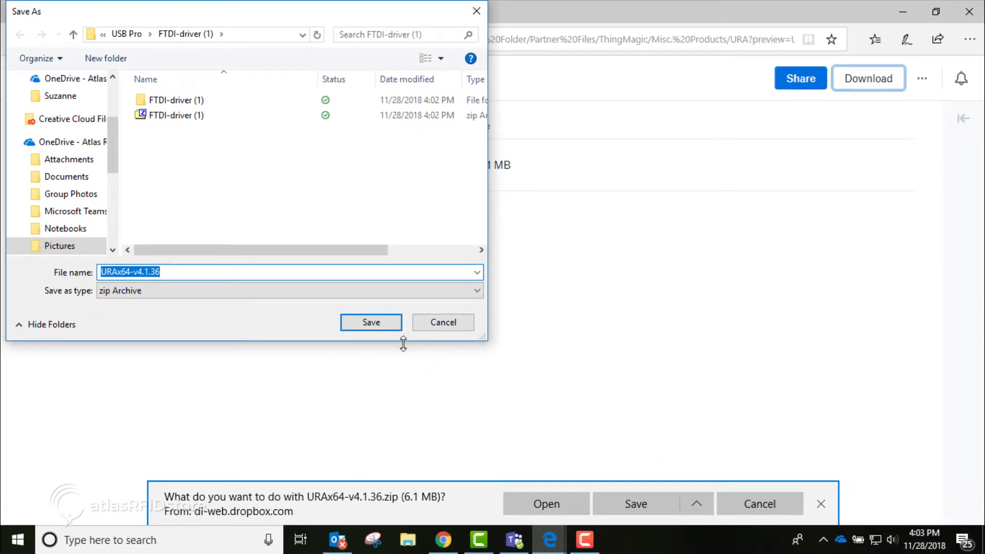
pyautogui.click(371, 321)
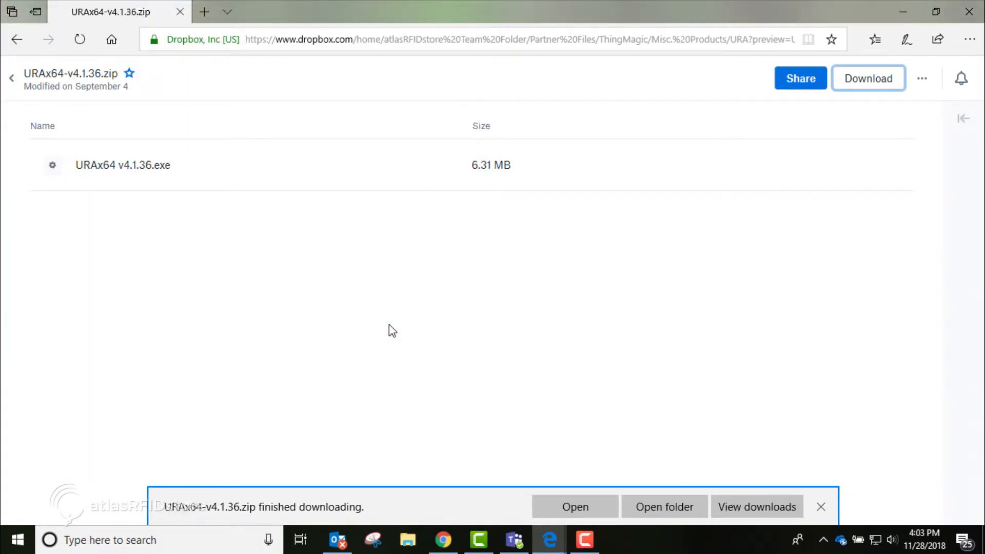
pyautogui.moveTo(663, 506)
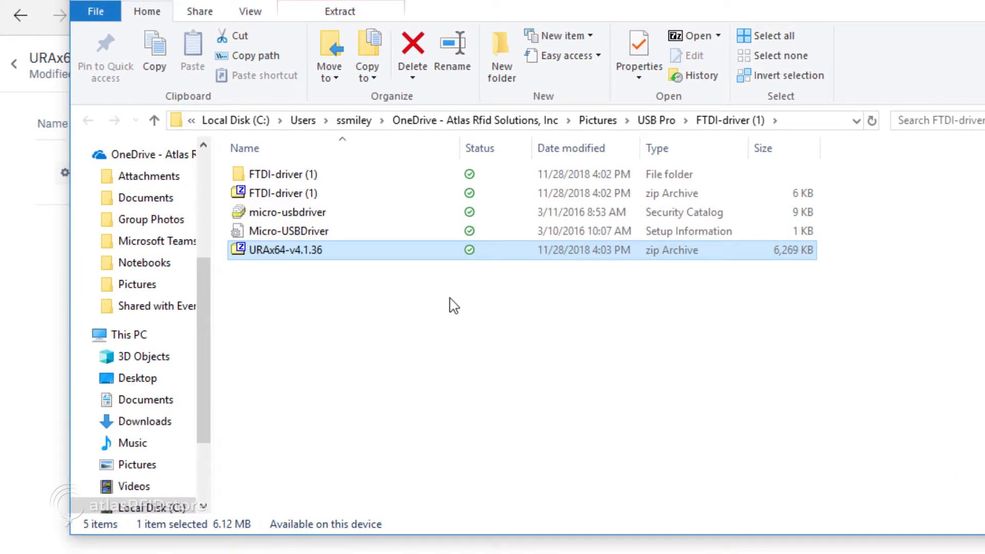
# Step: Extract URAx64-v4.1.36 with 7-Zip and select the URAx64 v4.1.36 installer in its folder
pyautogui.rightClick(285, 251)
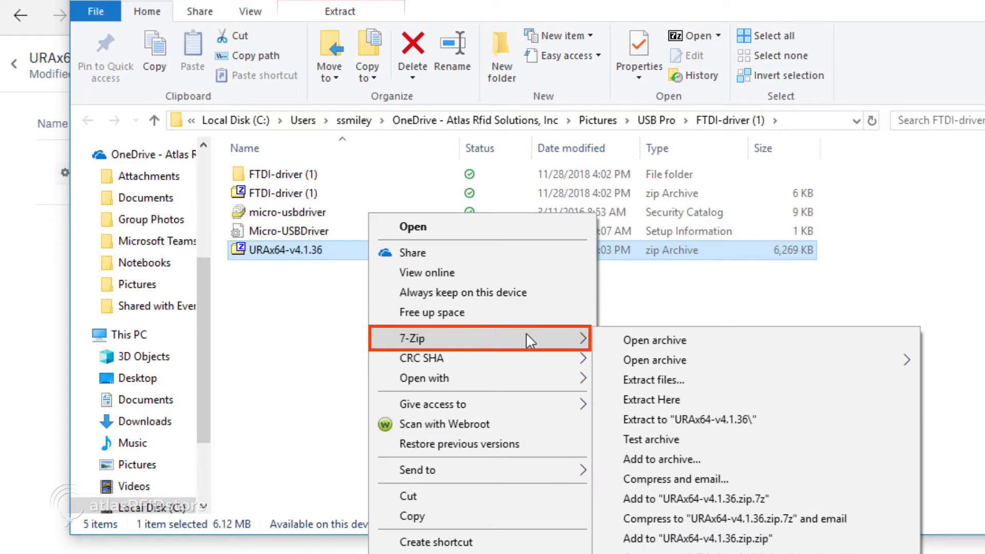
pyautogui.moveTo(653, 425)
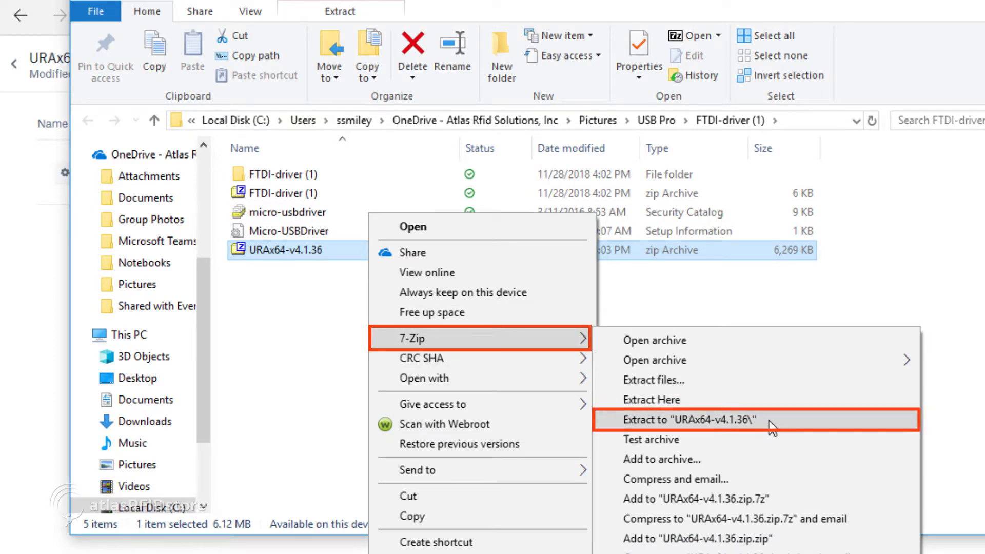
pyautogui.click(690, 419)
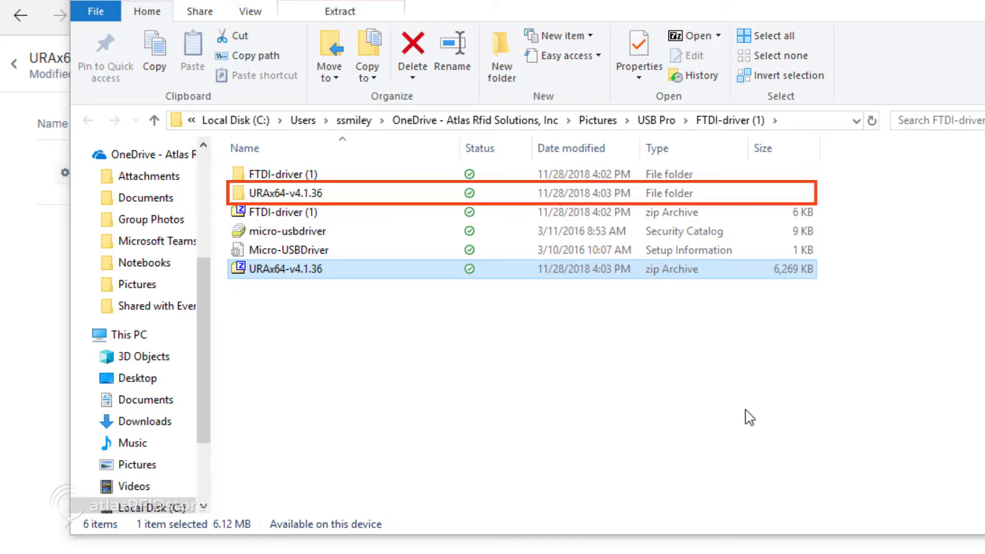
pyautogui.moveTo(336, 195)
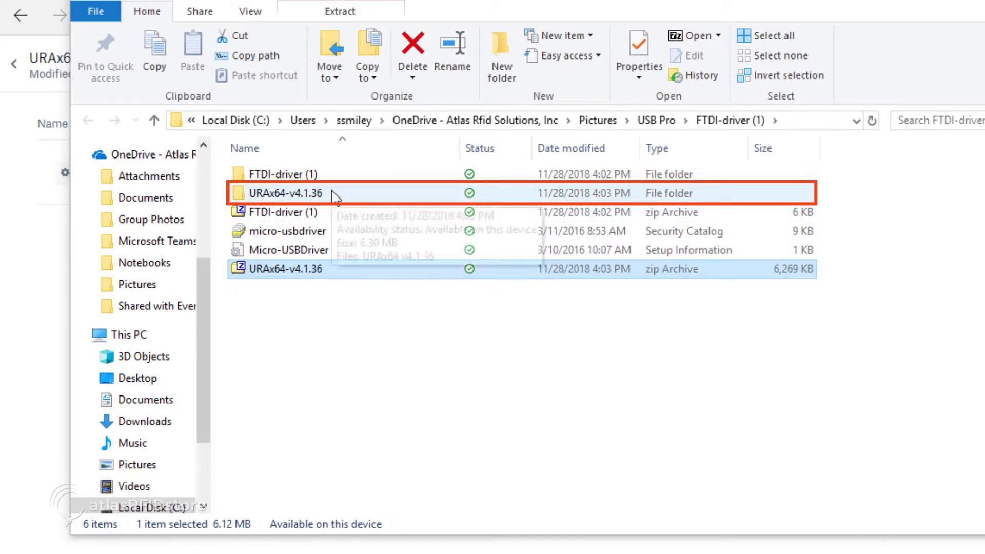
pyautogui.doubleClick(283, 193)
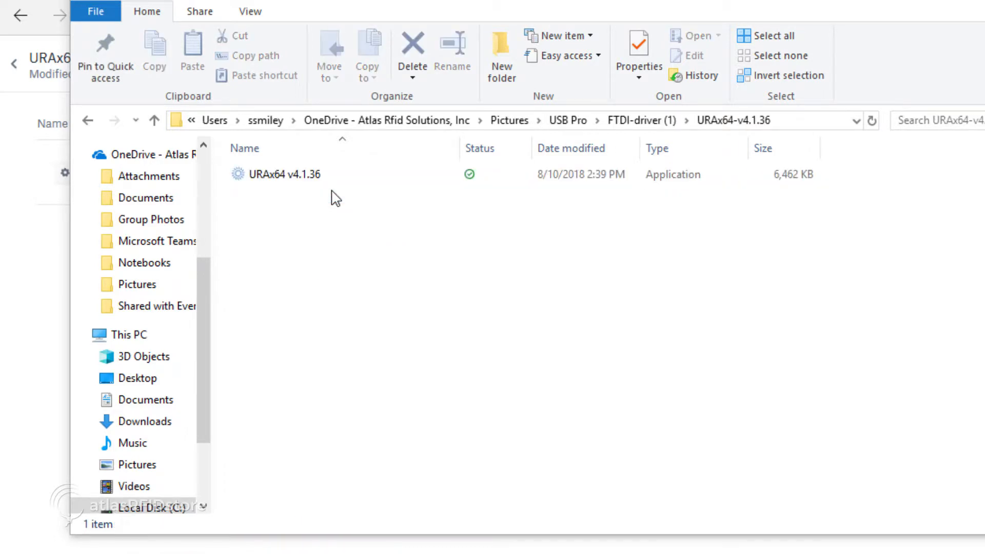
pyautogui.click(278, 174)
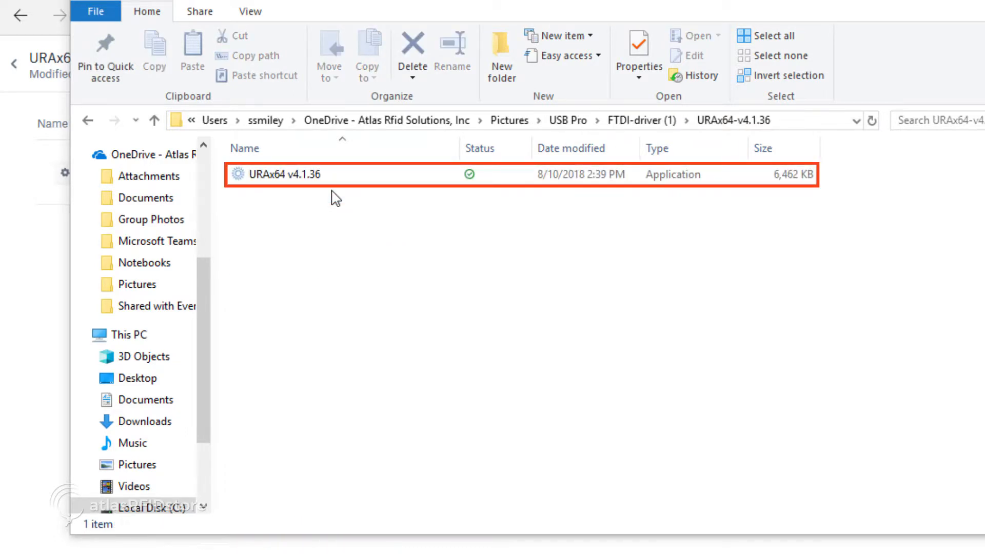
# Step: Run the URAx64 v4.1.36 installer, agree to the license terms and begin installation
pyautogui.doubleClick(282, 174)
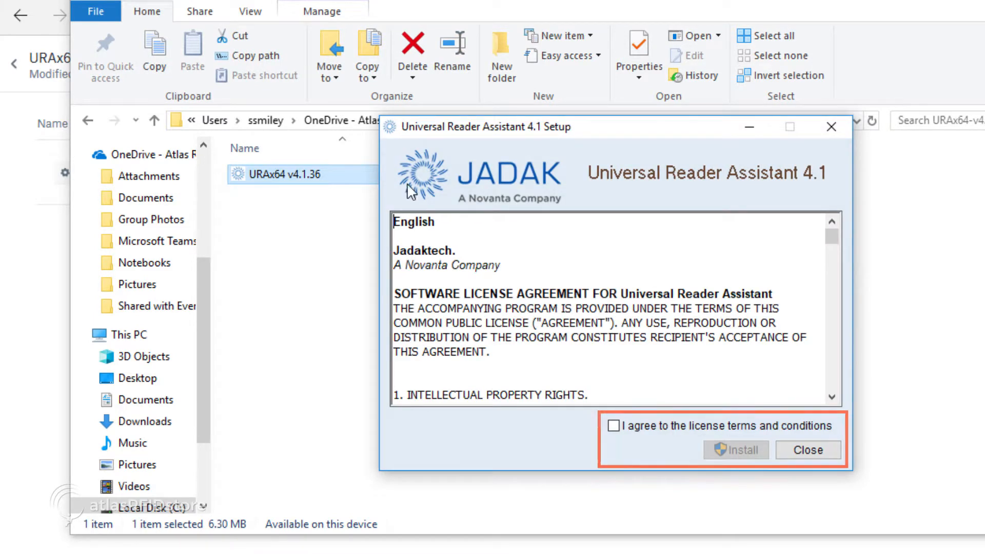
pyautogui.click(614, 425)
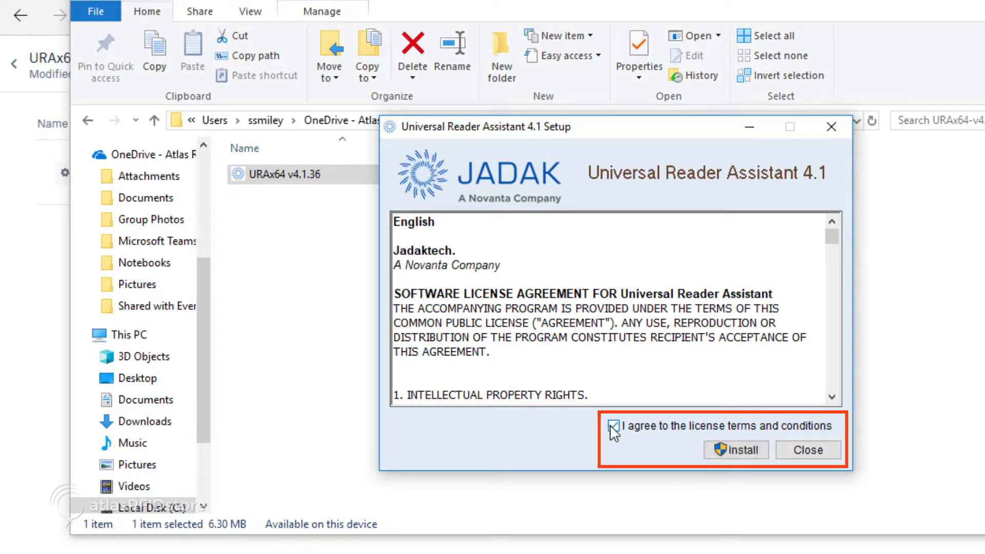
pyautogui.click(614, 426)
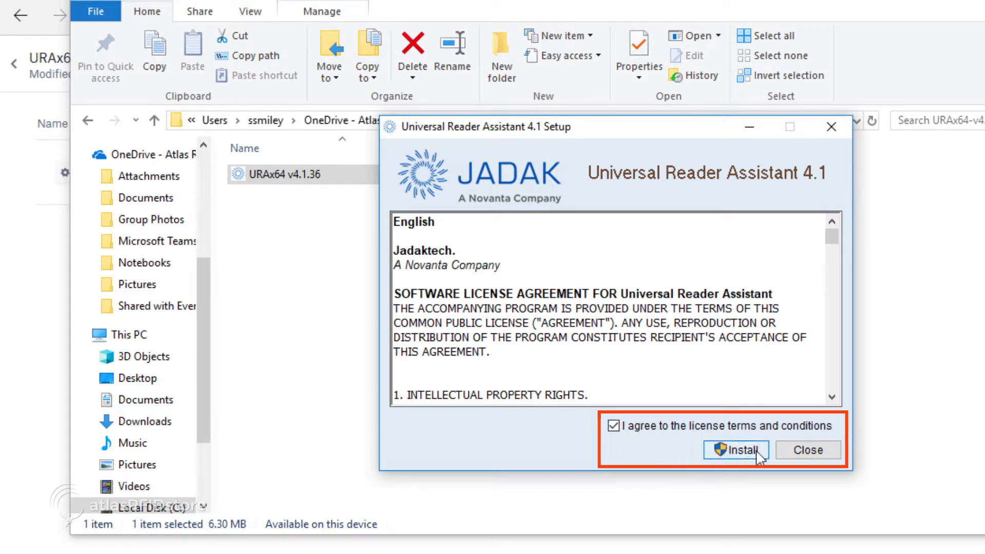
pyautogui.click(735, 449)
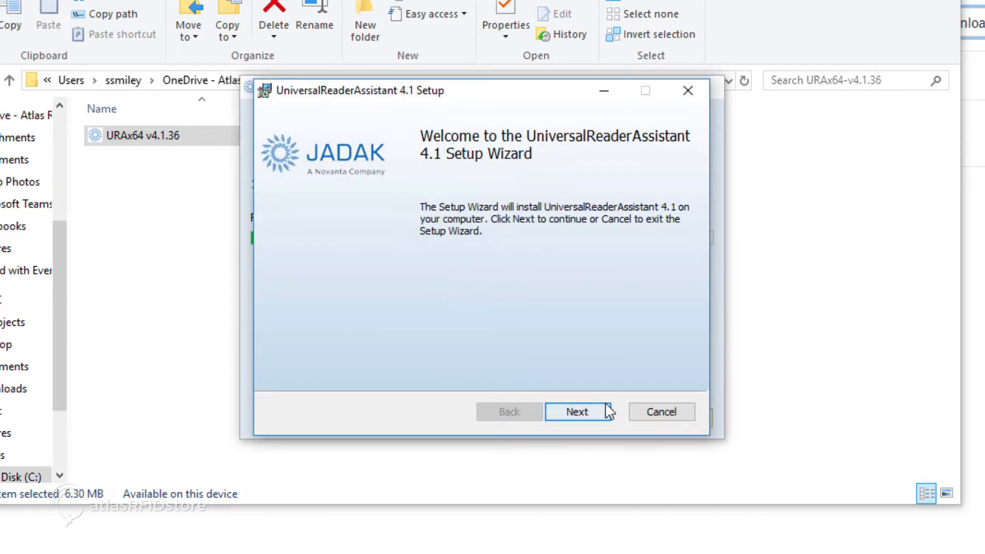
# Step: Complete a Typical install, allowing the M6e Native USB Driver at the Windows Security prompt
pyautogui.click(576, 412)
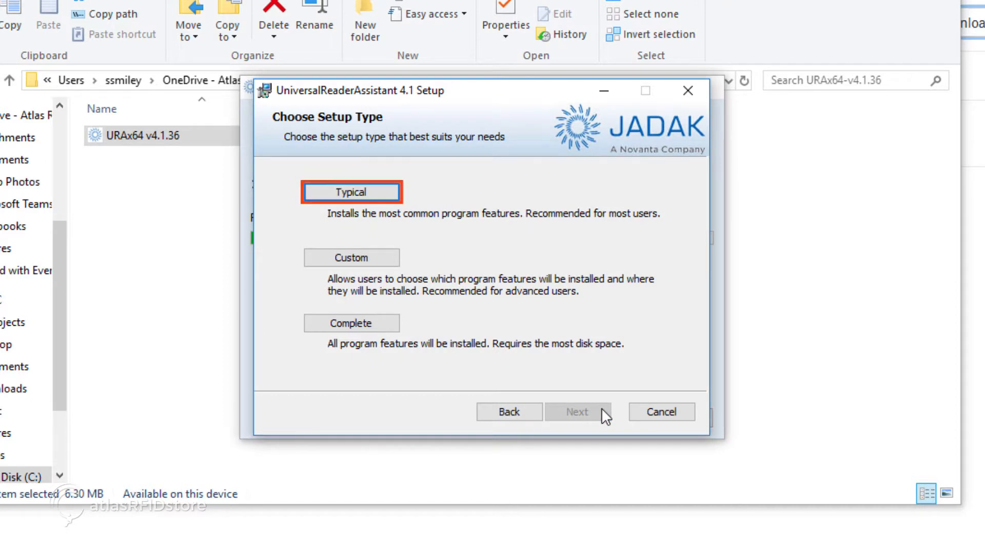
pyautogui.moveTo(594, 355)
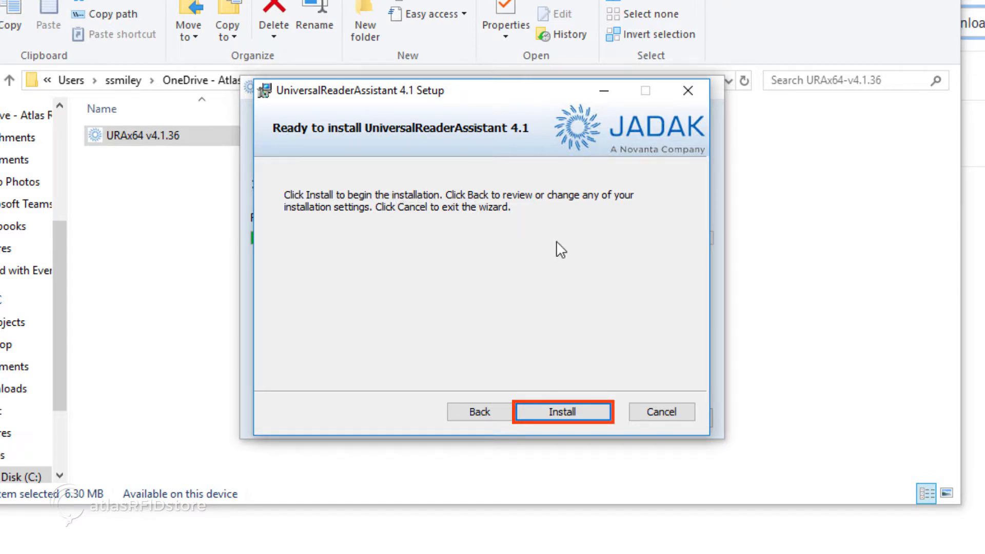
pyautogui.click(563, 412)
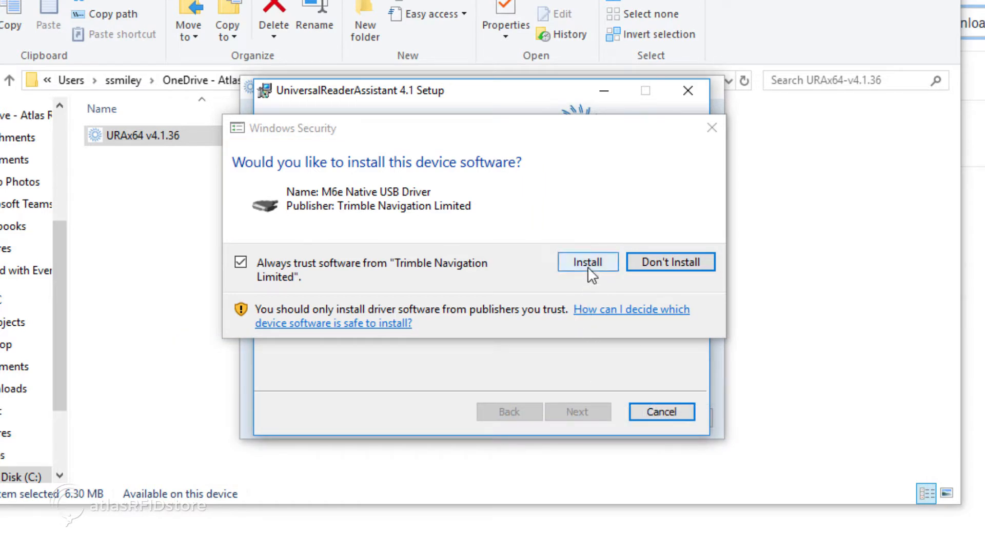
pyautogui.click(587, 261)
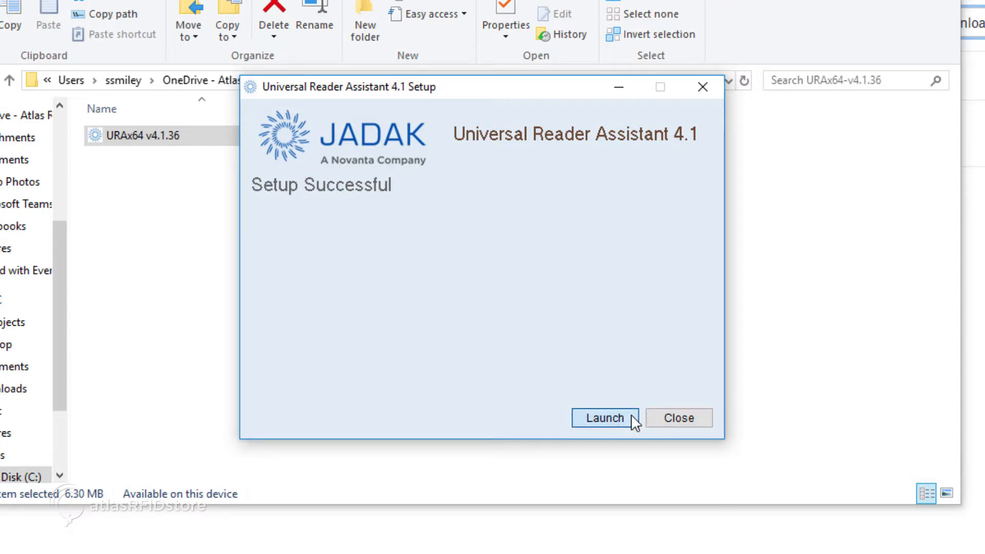
# Step: Launch Universal Reader Assistant from the Setup Successful screen
pyautogui.click(603, 418)
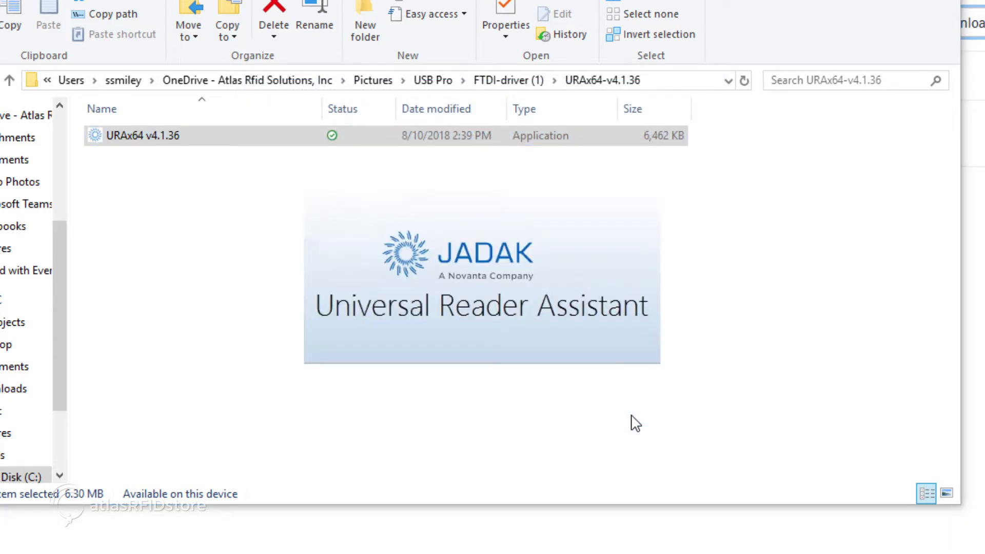
pyautogui.doubleClick(142, 135)
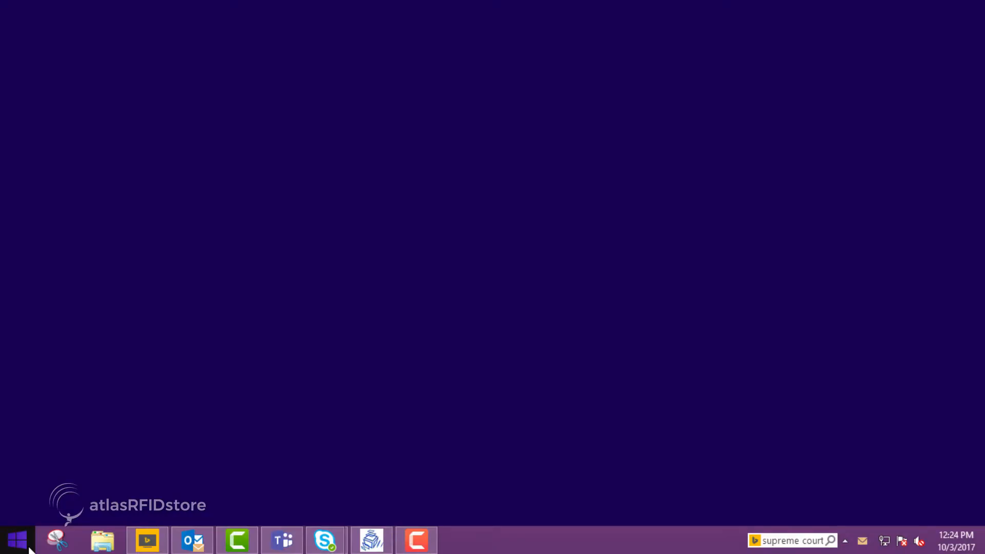
# Step: Search Start for 'devices' and open Devices and Printers
pyautogui.click(15, 541)
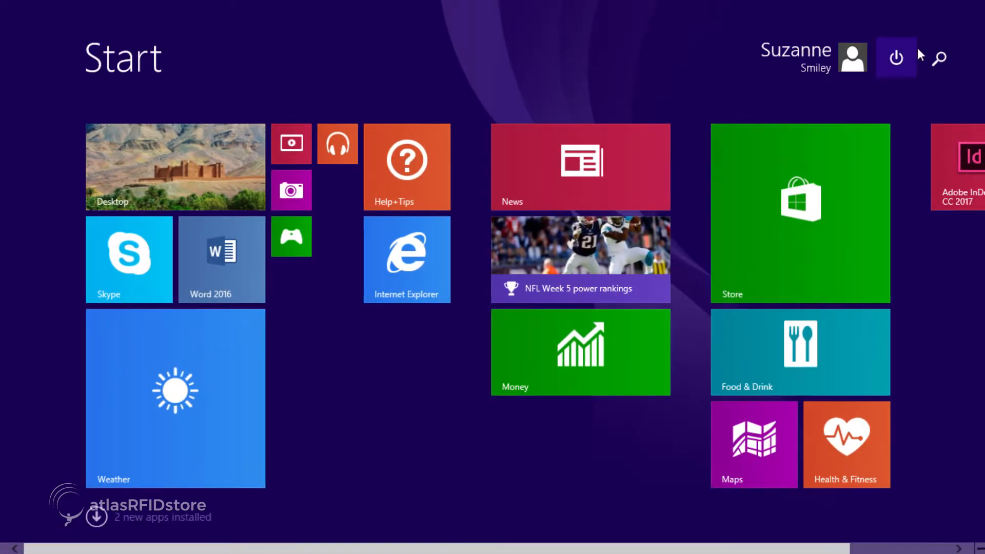
pyautogui.click(939, 57)
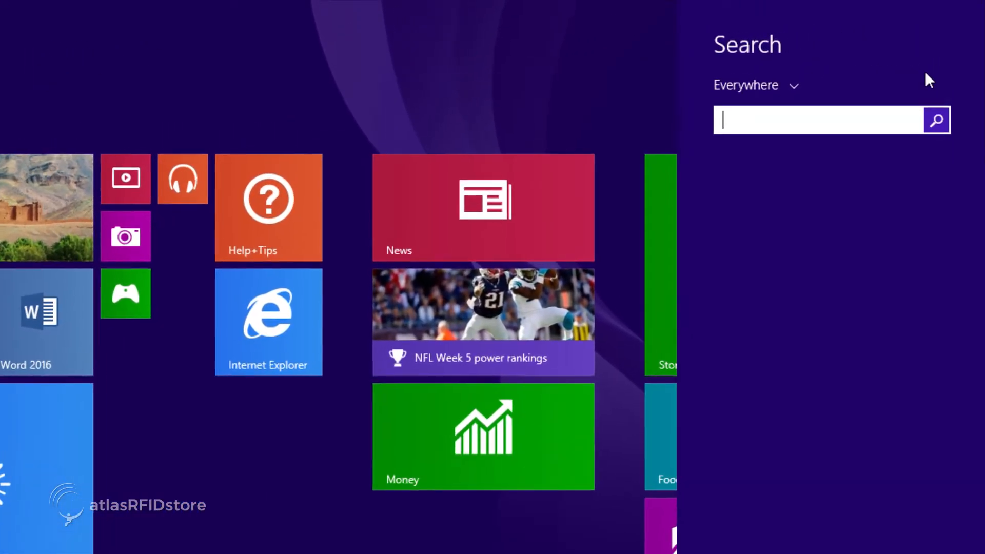
pyautogui.write('devices')
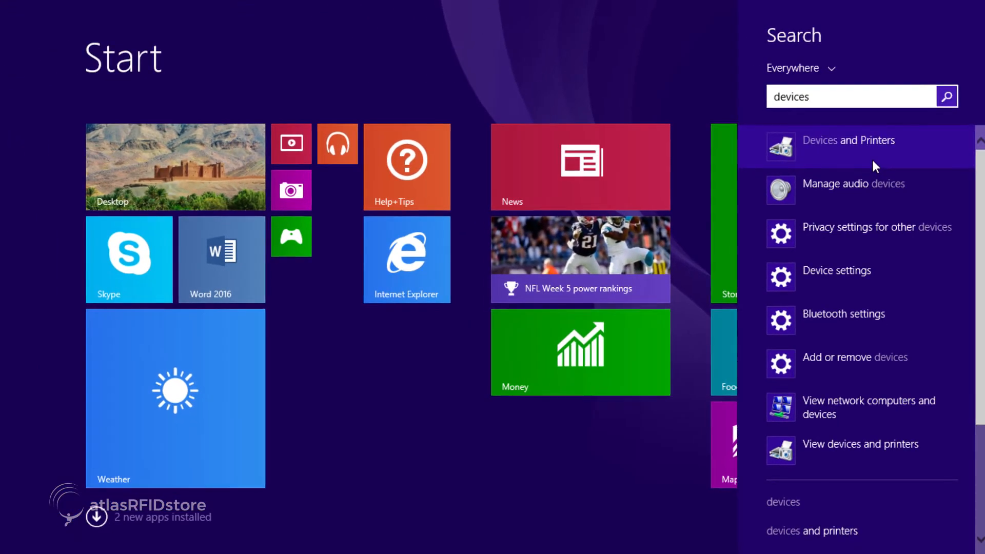
pyautogui.click(849, 140)
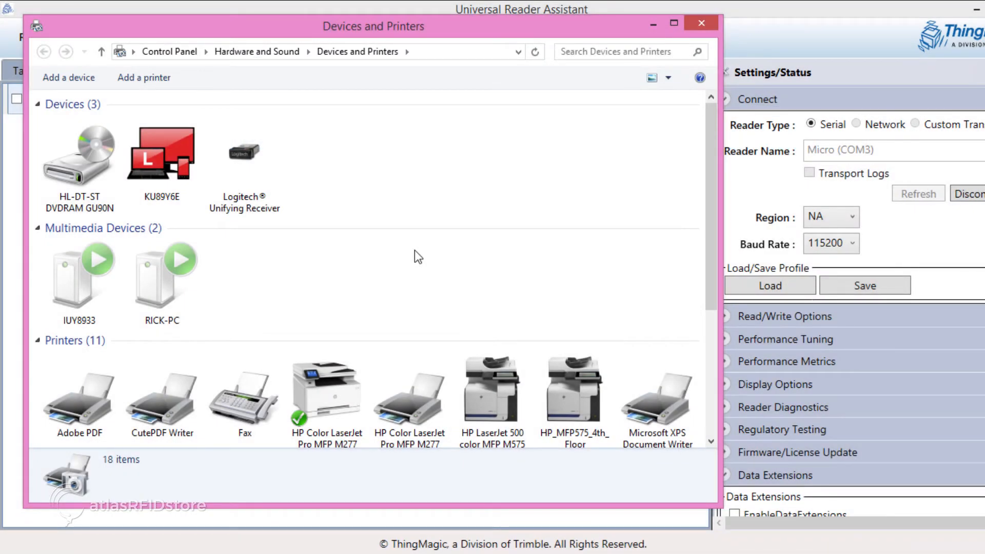
# Step: Open the Micro (COM4) device properties under Unspecified
pyautogui.scroll(-3)
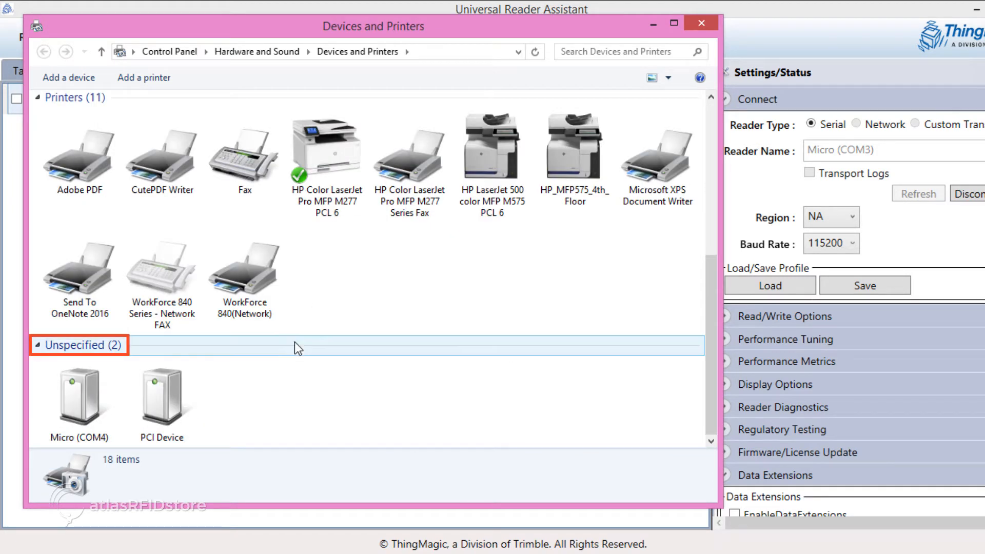
pyautogui.click(80, 397)
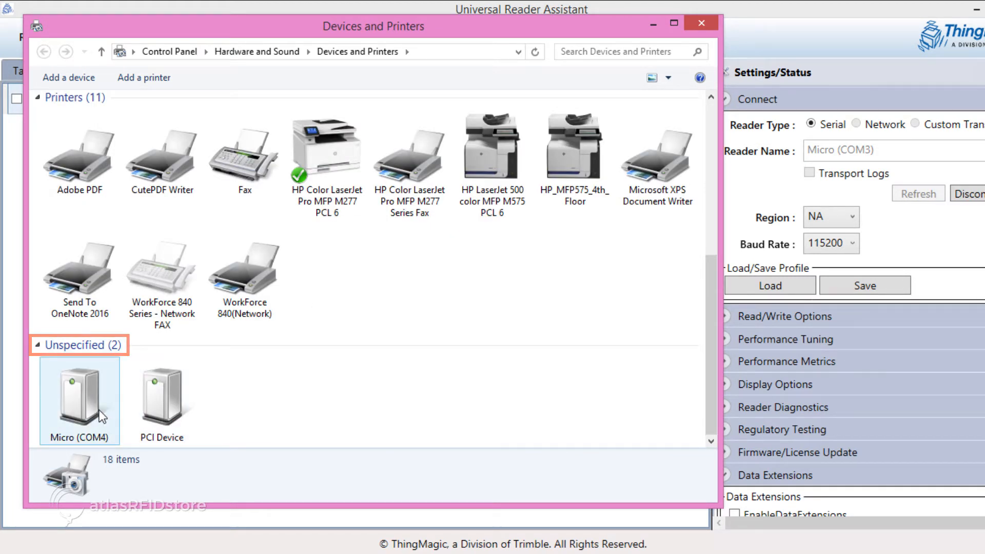
pyautogui.doubleClick(80, 401)
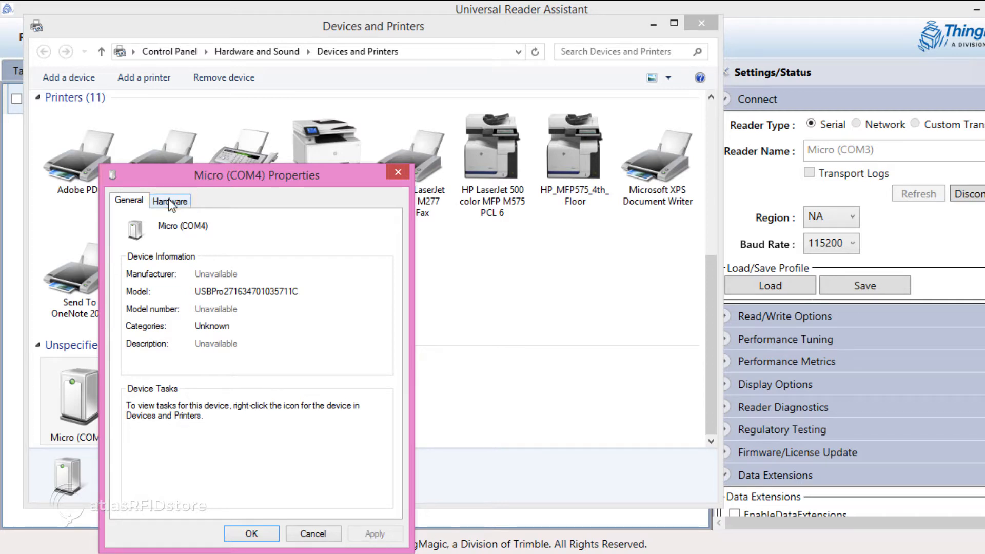
# Step: Reach the Micro (COM4) port's Driver details via Hardware, Properties and Change settings
pyautogui.click(169, 200)
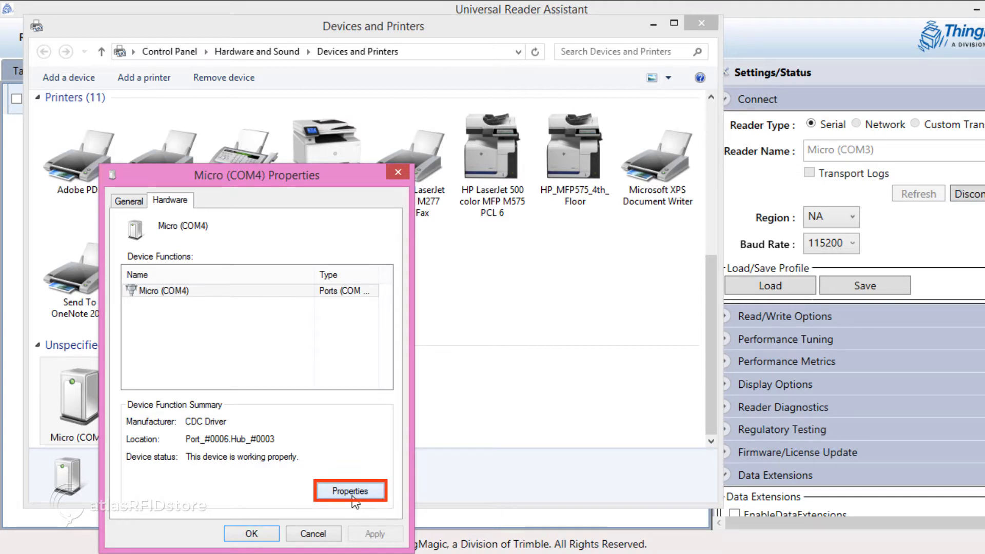
pyautogui.click(349, 490)
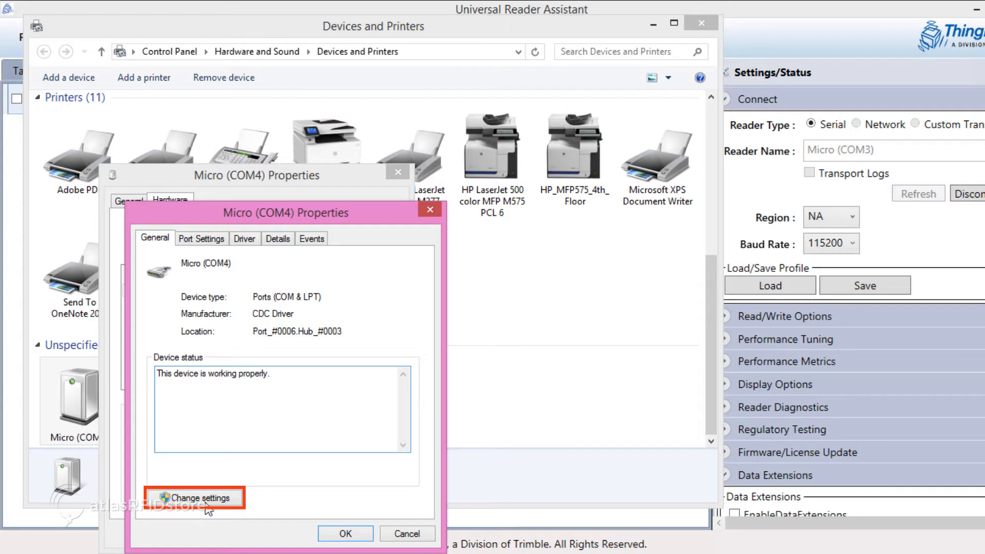
pyautogui.click(196, 498)
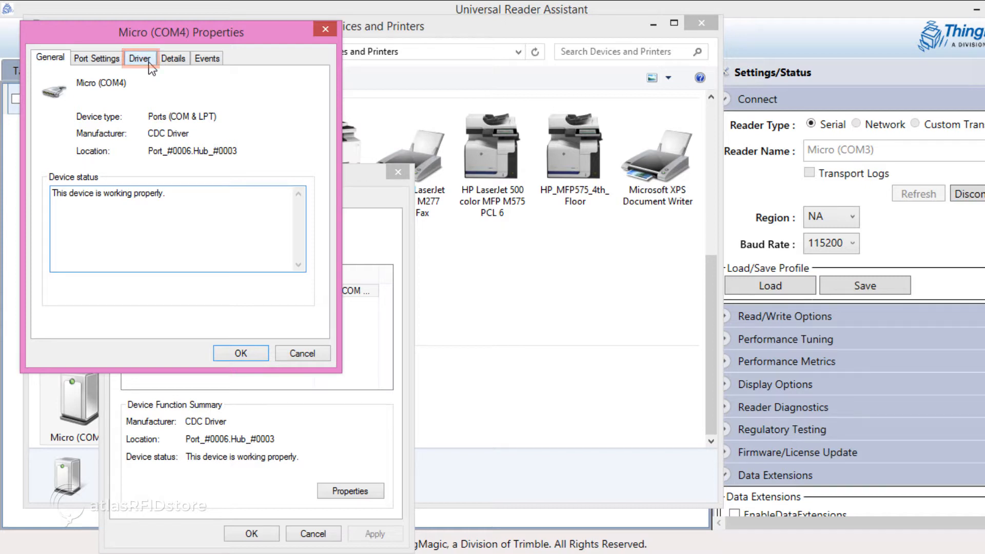
pyautogui.click(140, 58)
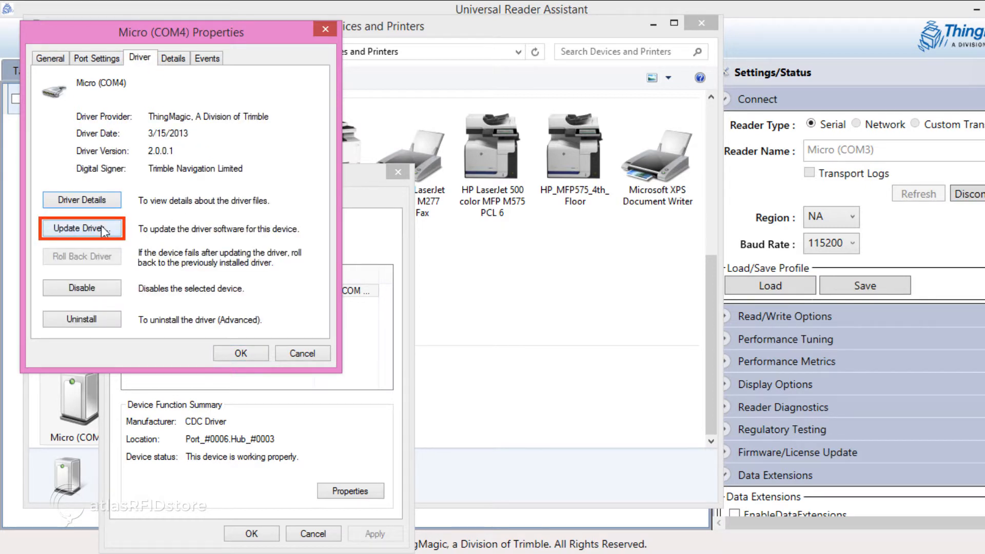
# Step: Start the driver update for Micro (COM4), browsing this computer and choosing the Micro-USBDriver folder
pyautogui.click(81, 228)
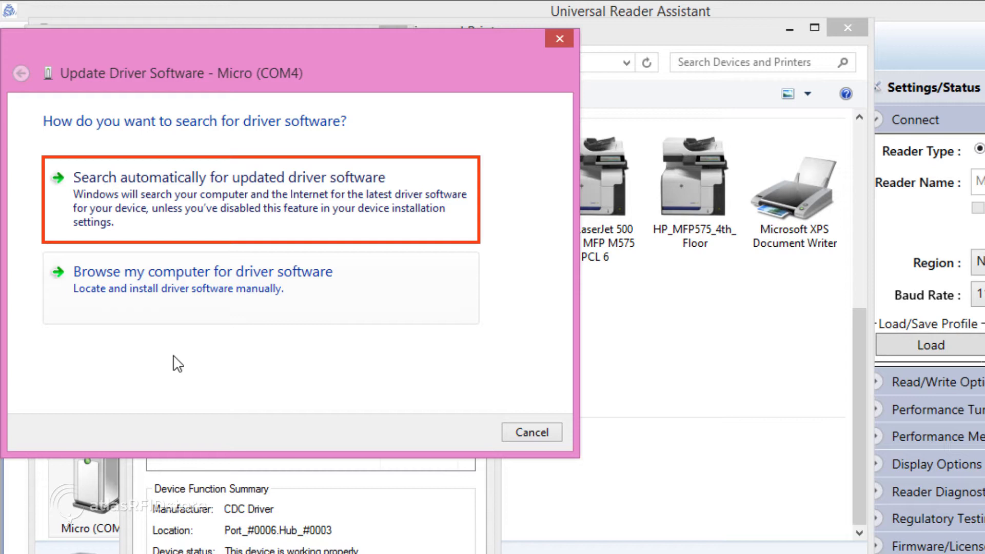
pyautogui.click(201, 279)
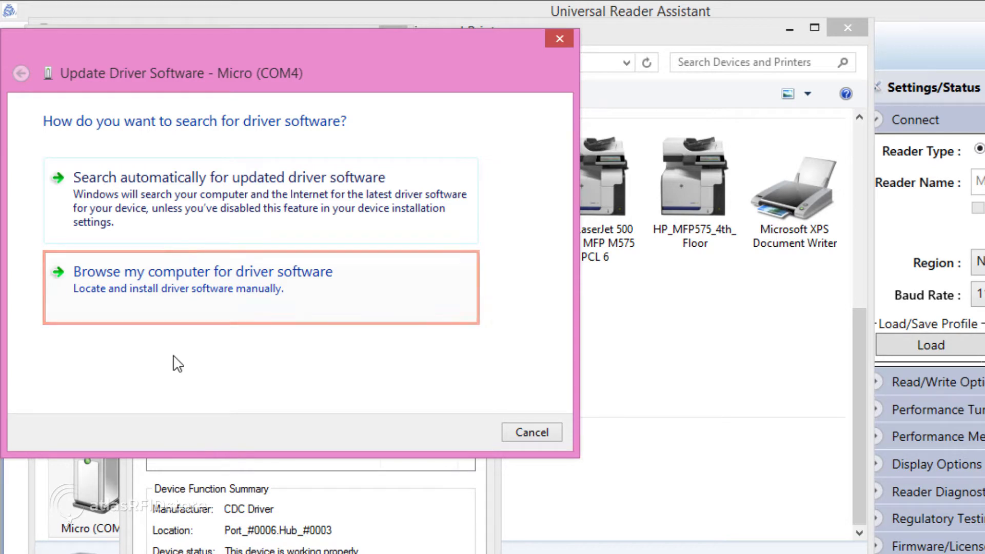
pyautogui.moveTo(176, 363)
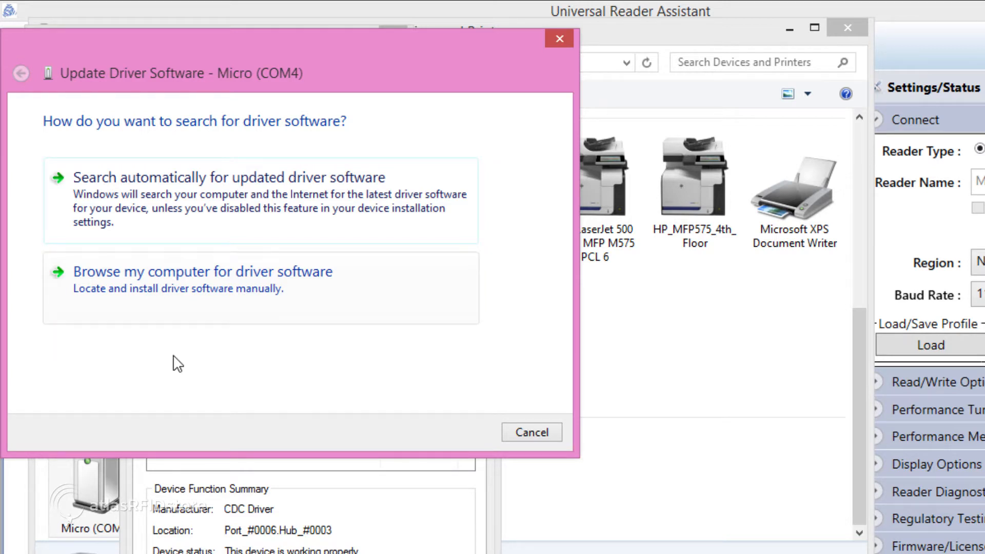
pyautogui.click(203, 287)
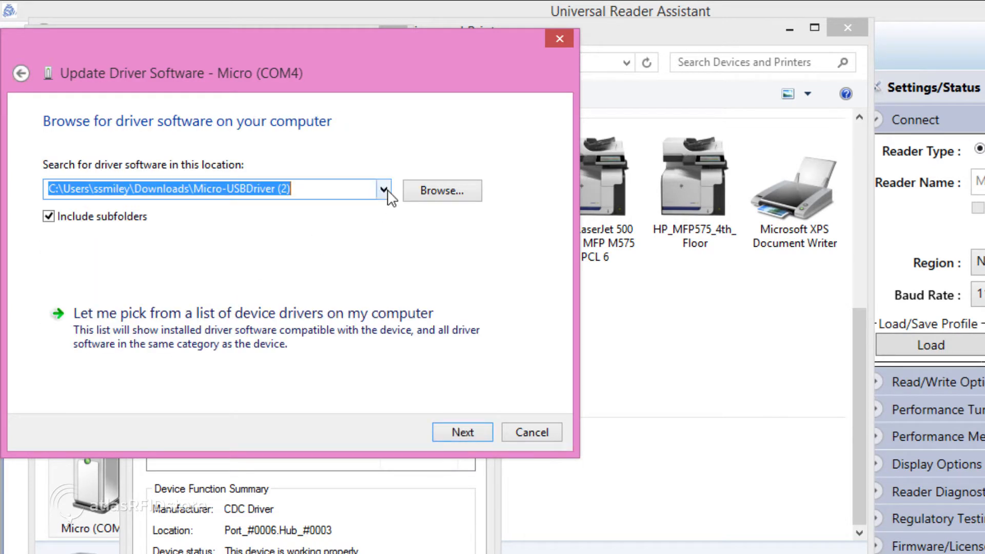
pyautogui.moveTo(442, 191)
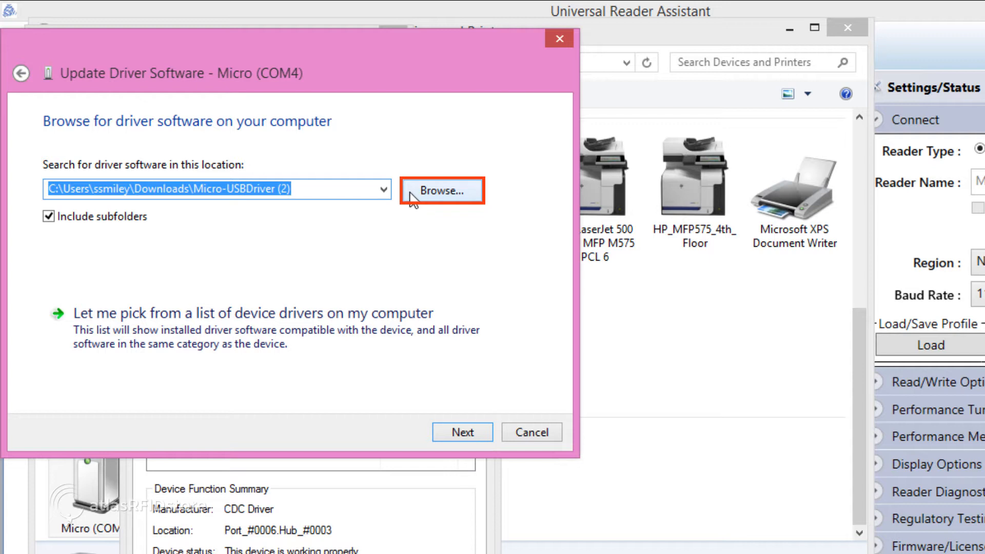
pyautogui.click(441, 191)
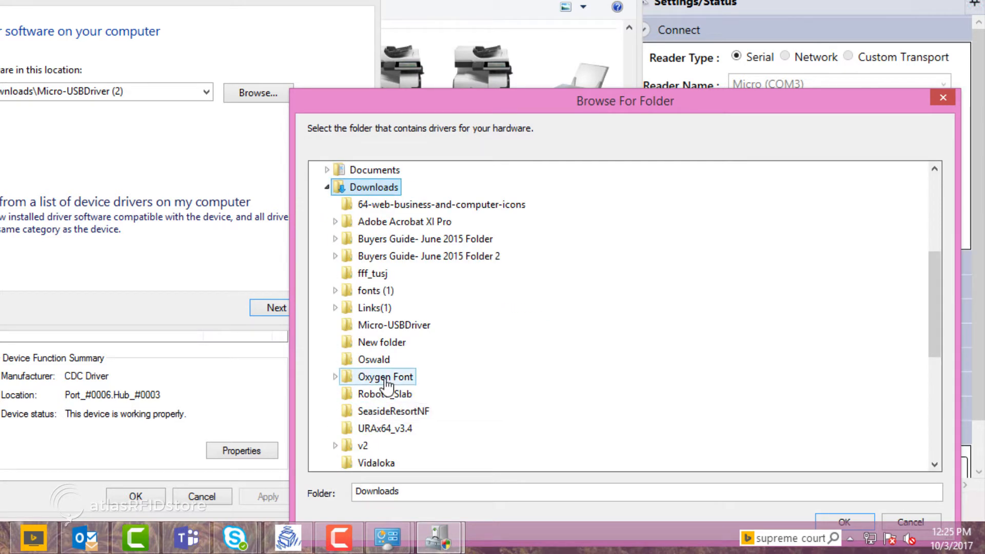
pyautogui.click(394, 325)
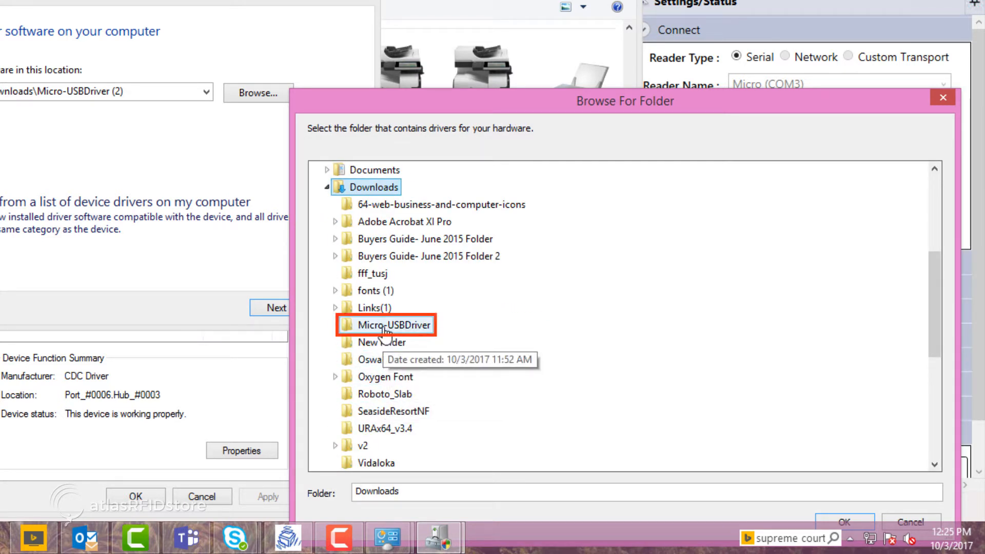
pyautogui.click(394, 325)
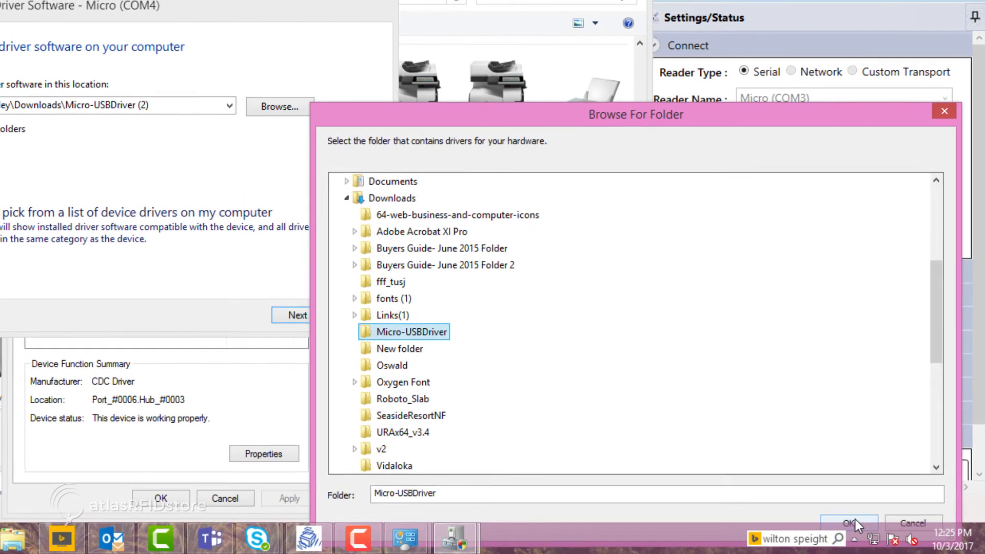
pyautogui.click(848, 522)
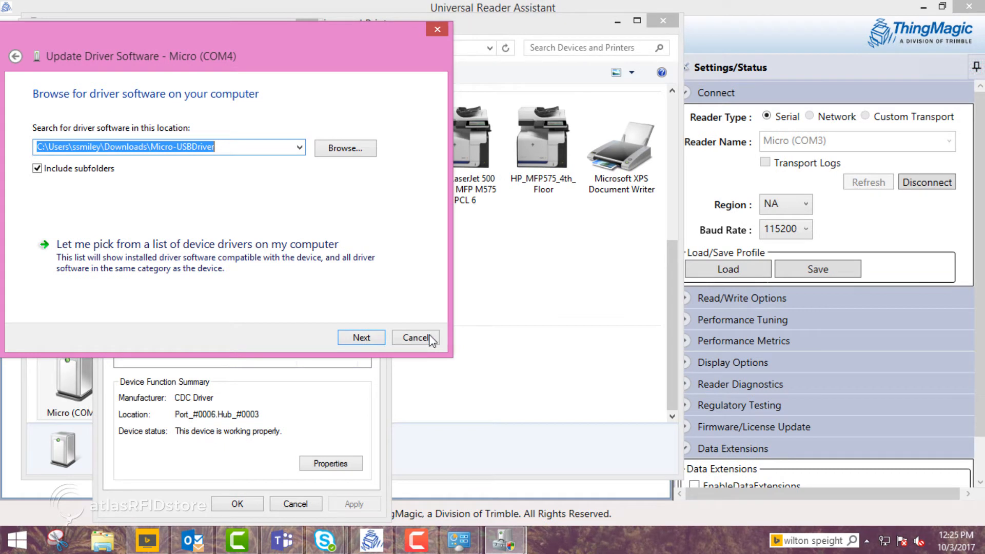
pyautogui.moveTo(362, 338)
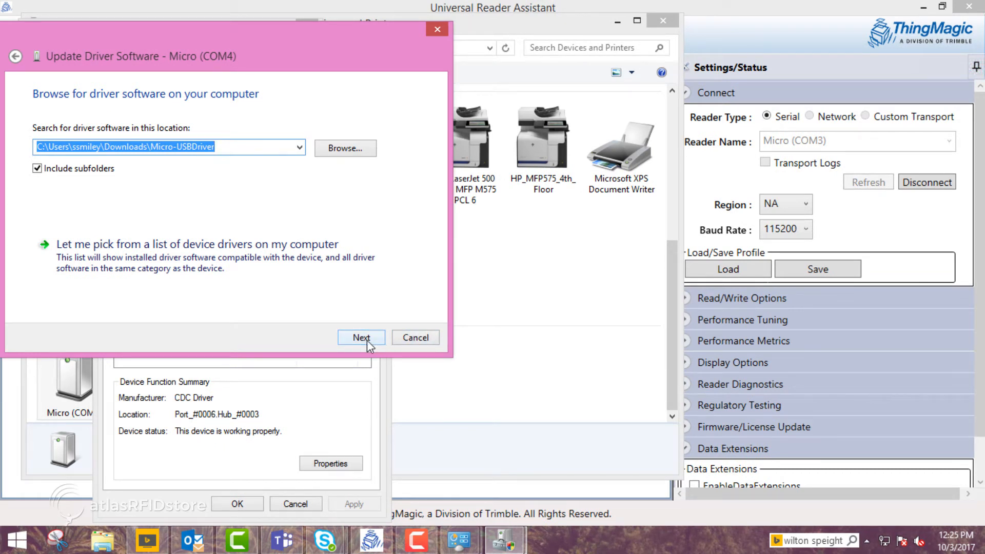
# Step: Search the folder, acknowledge the driver is already up to date, and close the driver details
pyautogui.click(360, 337)
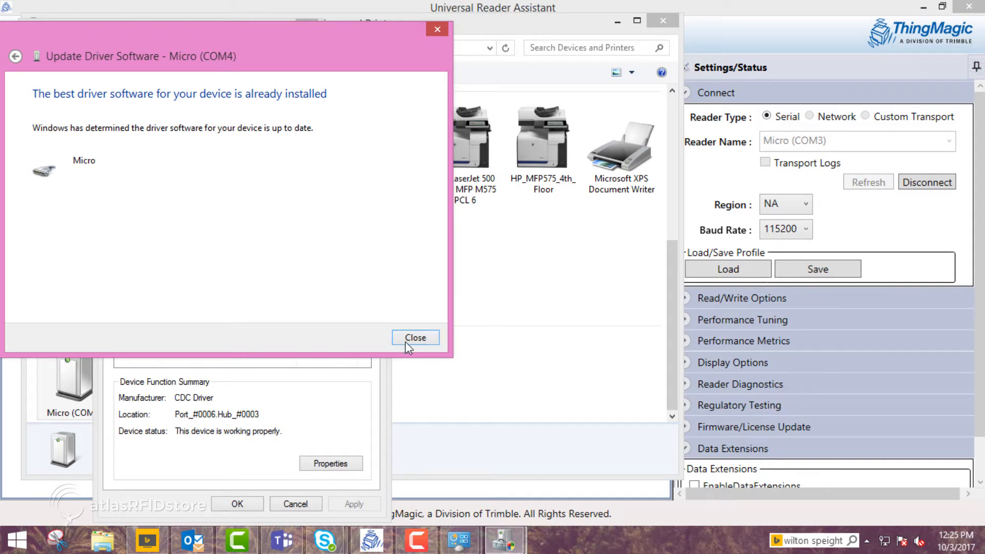
pyautogui.click(415, 337)
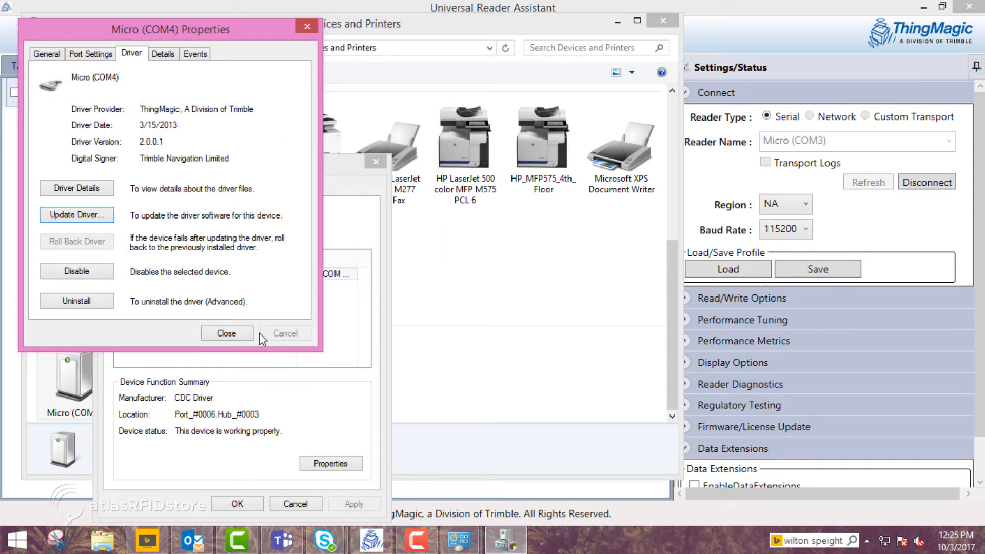
pyautogui.click(227, 332)
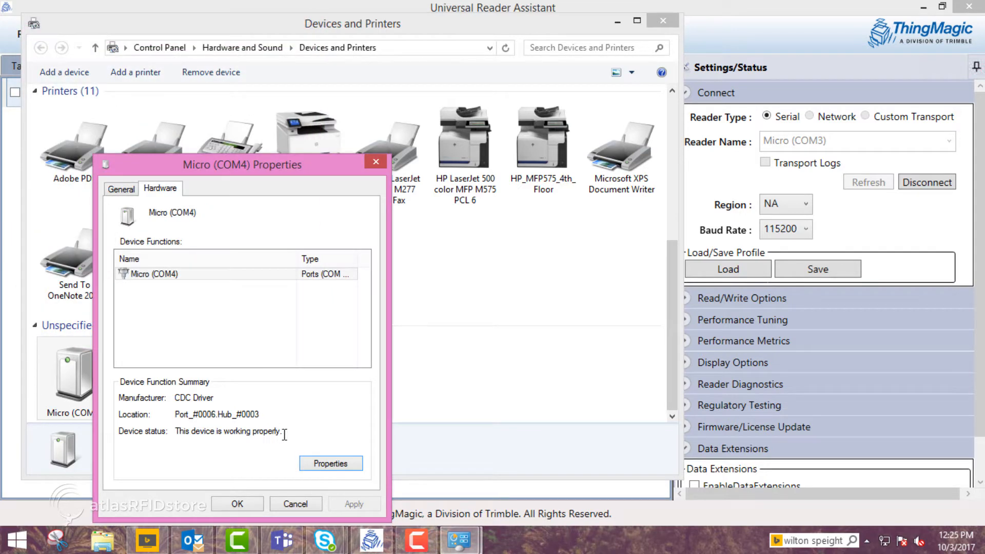
# Step: Refresh to find Micro (COM3), set region NA with antenna 1 and Gen2, and review reader details
pyautogui.click(296, 503)
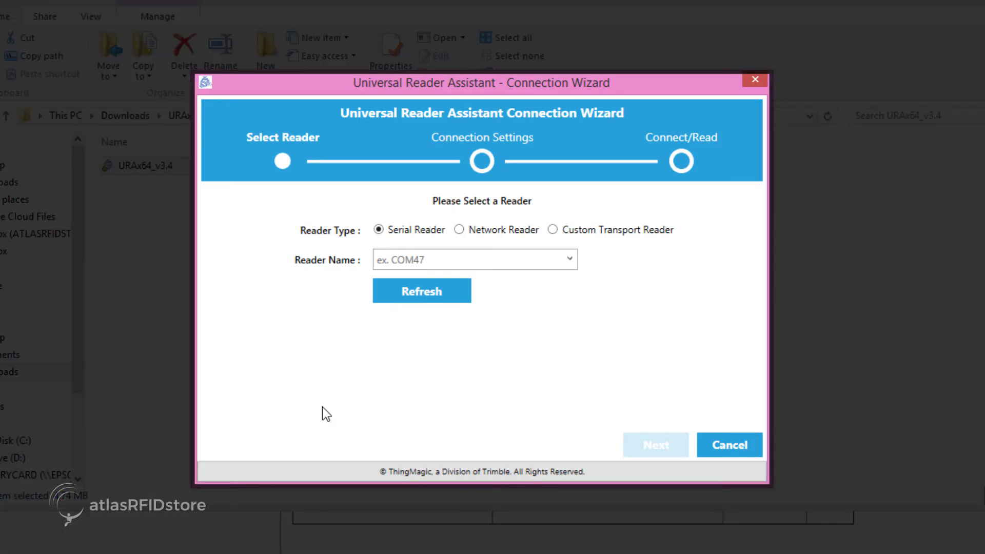
pyautogui.moveTo(422, 291)
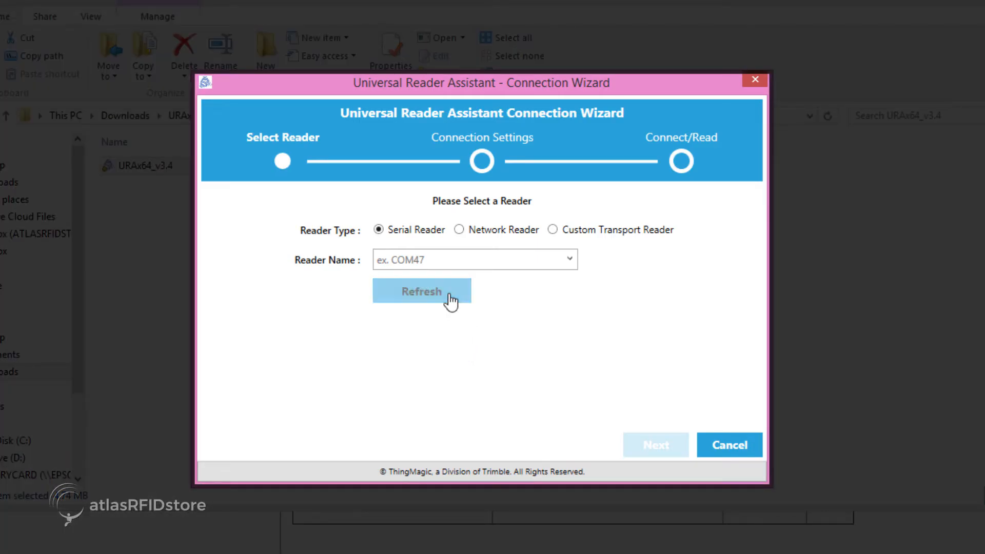
pyautogui.click(422, 290)
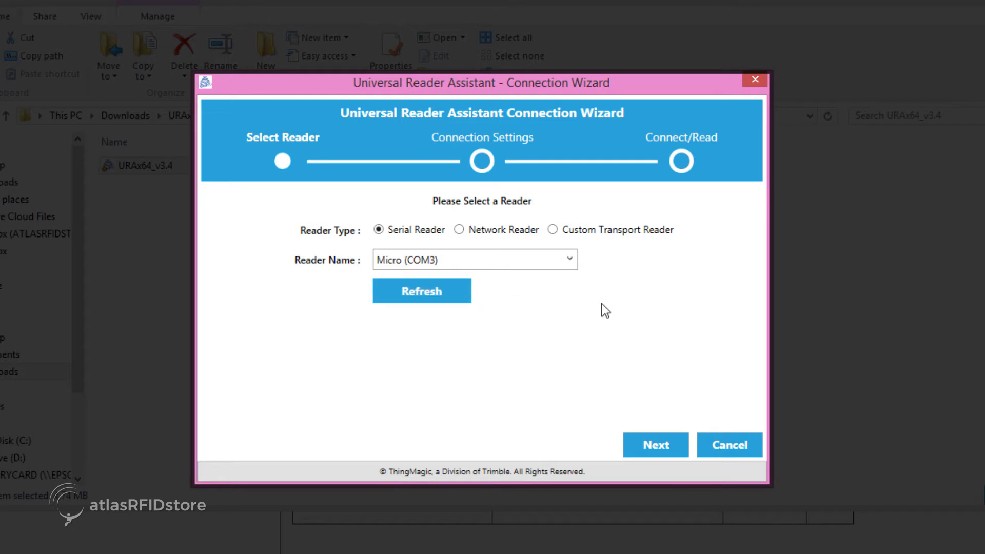
pyautogui.click(656, 444)
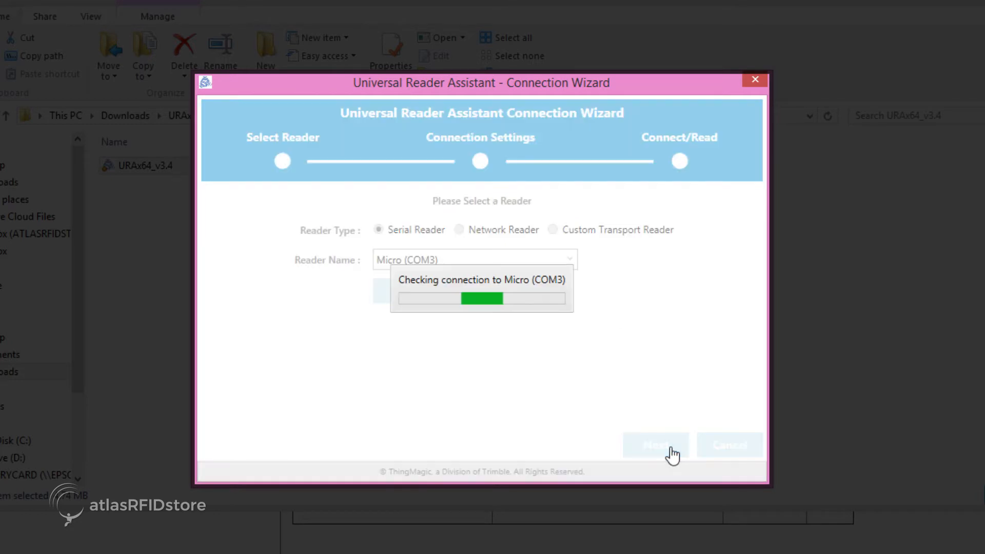
pyautogui.click(656, 445)
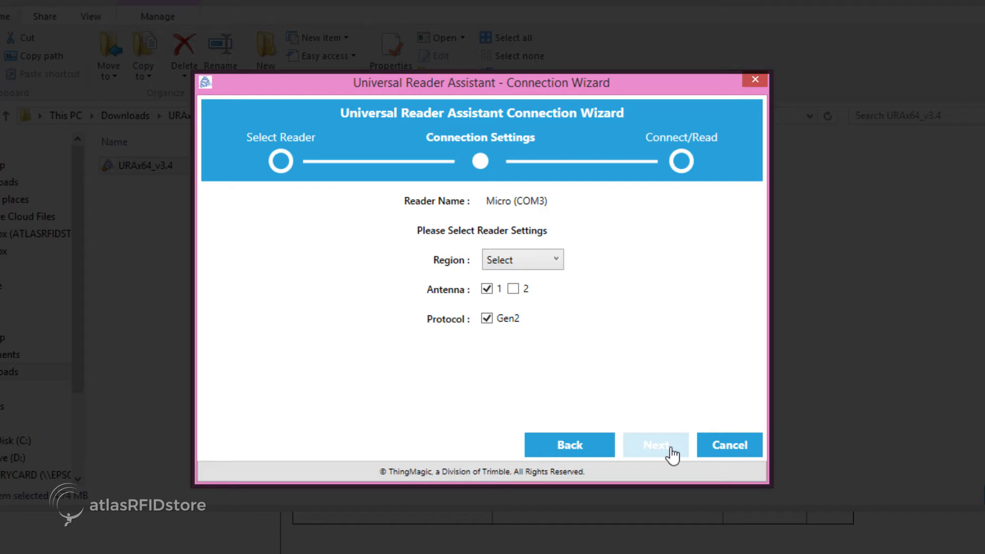
pyautogui.moveTo(596, 304)
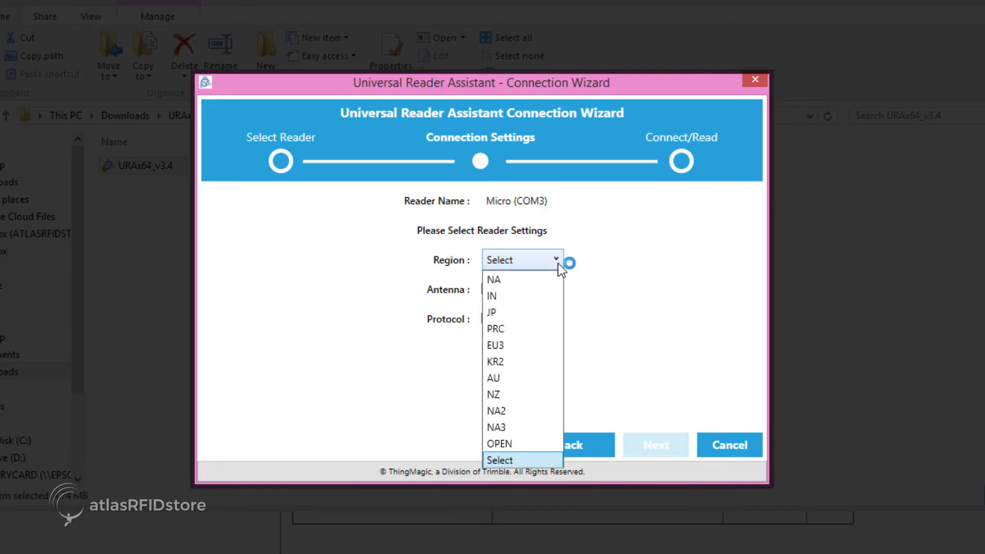
pyautogui.click(493, 279)
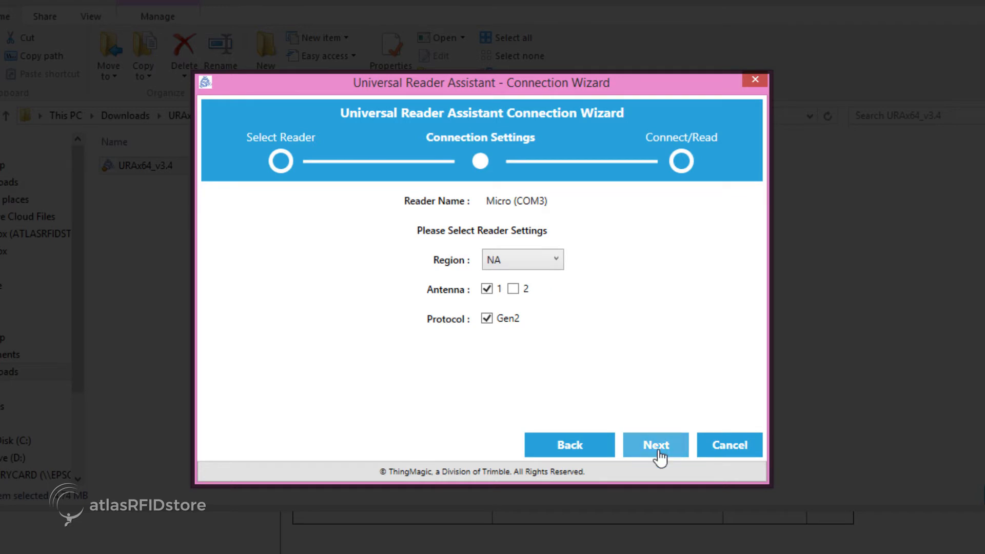
pyautogui.click(656, 445)
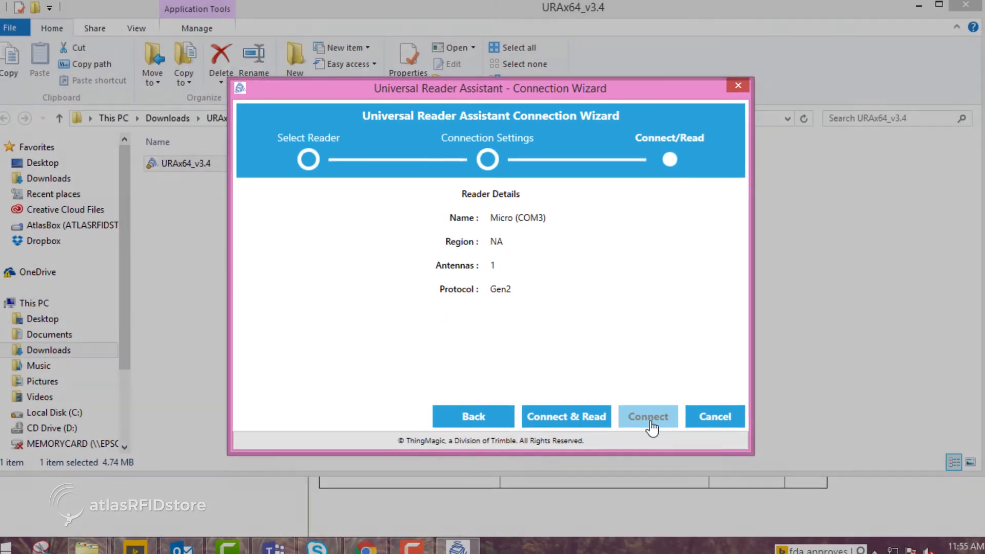
# Step: Connect to the Micro (COM3) reader and read the two nearby tags into the results list
pyautogui.click(647, 417)
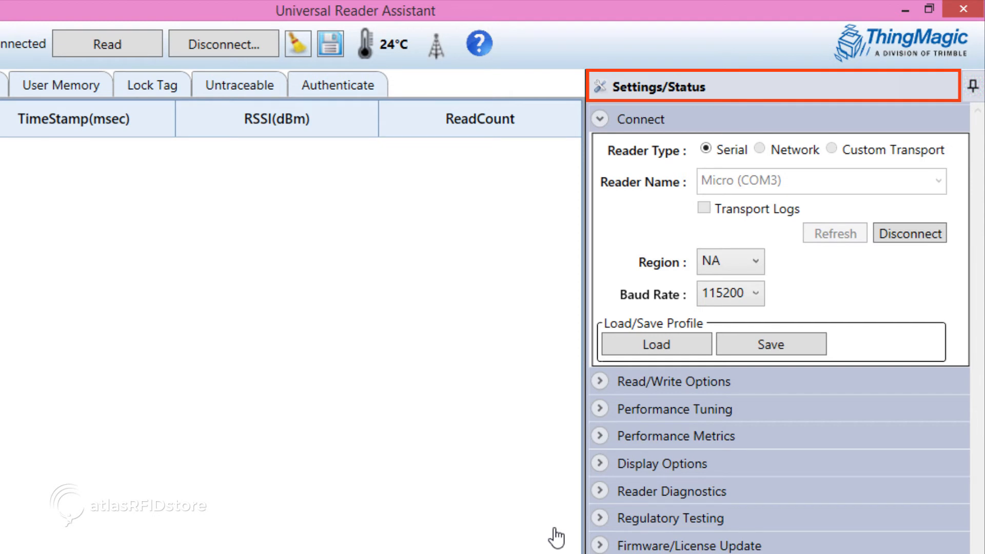
pyautogui.moveTo(678, 380)
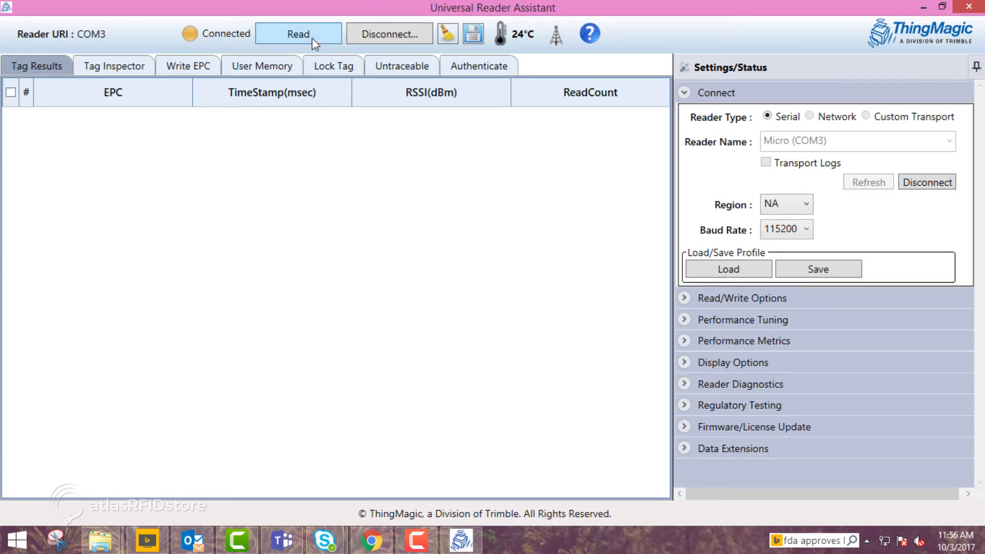
pyautogui.click(298, 33)
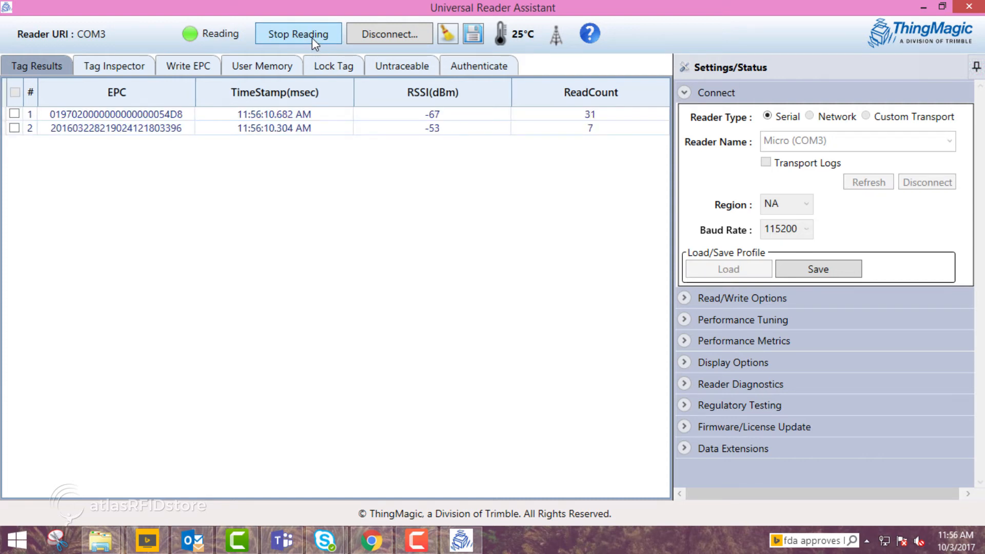